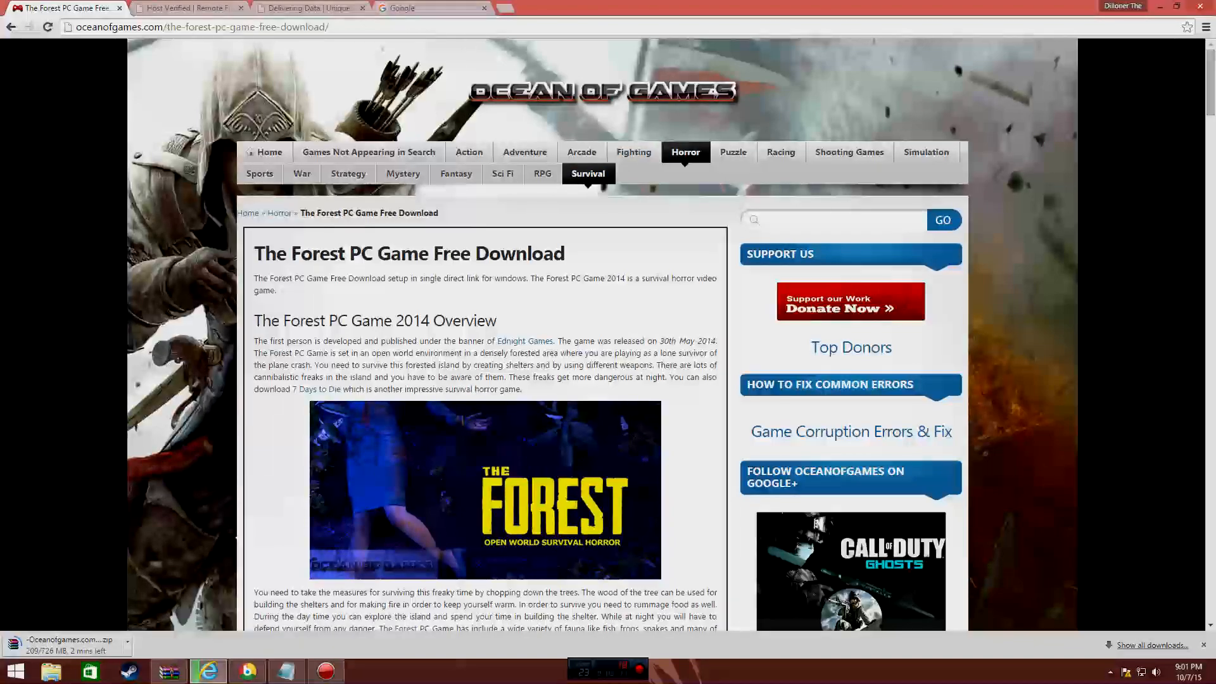
Search the site for 'we happy few' and browse its 12 matching results
type("w")
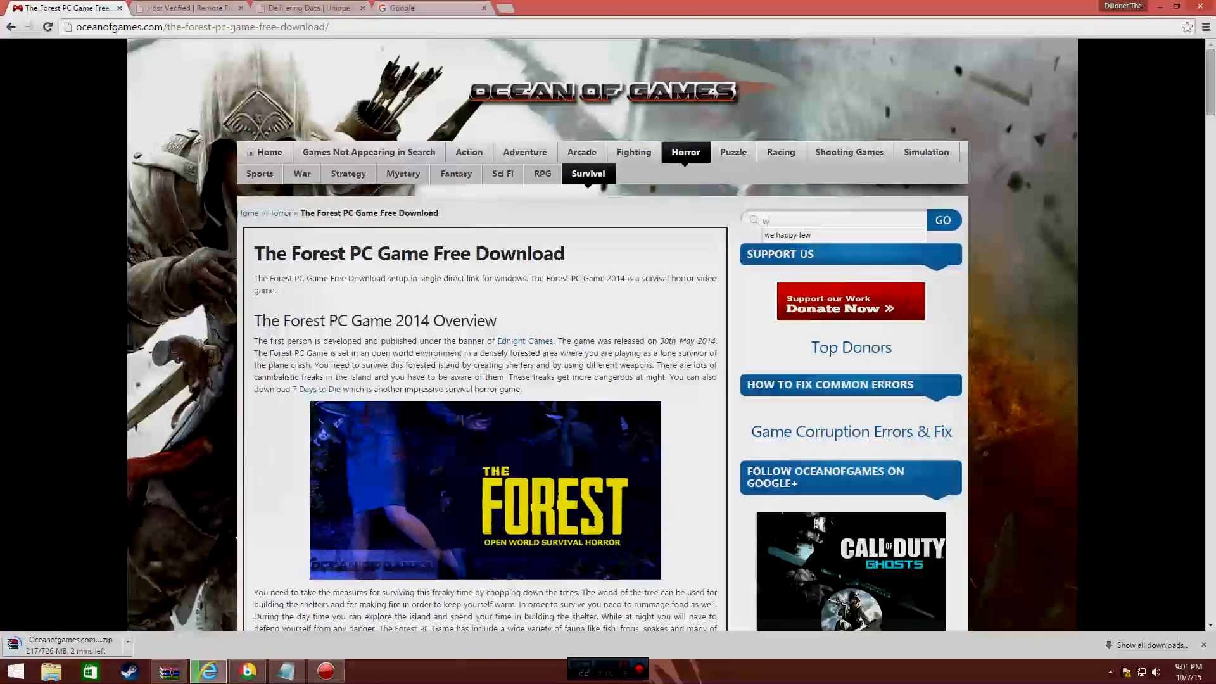
type("e happy")
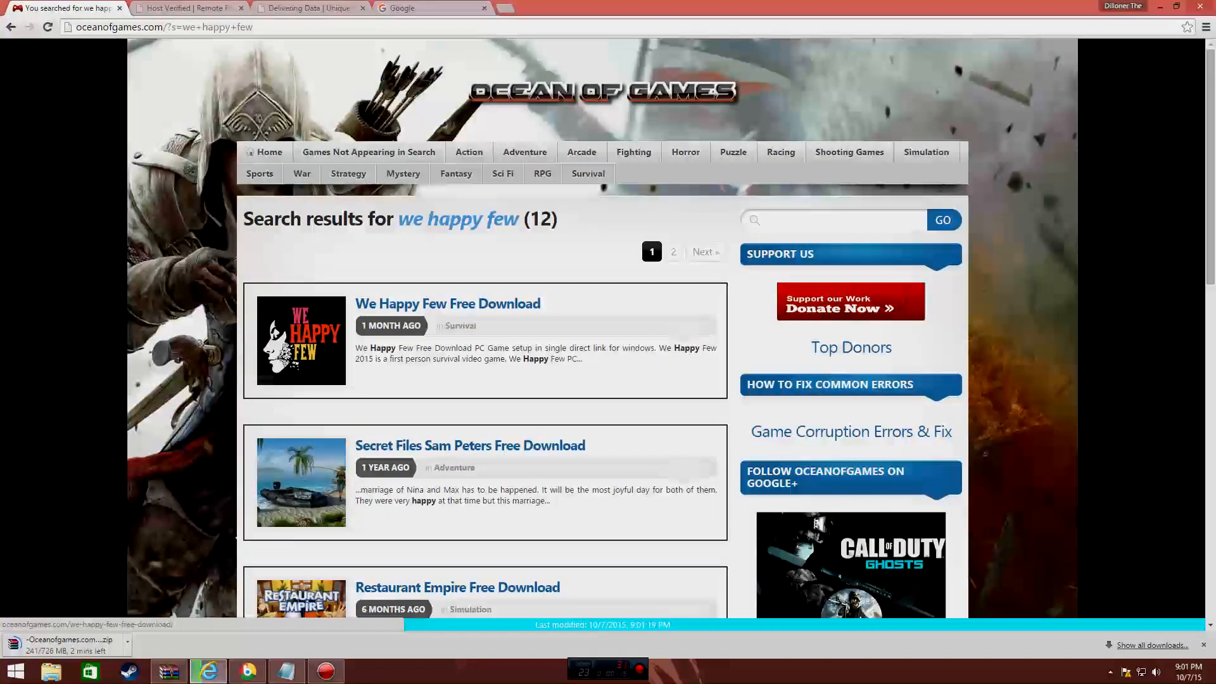
scroll("down", 3)
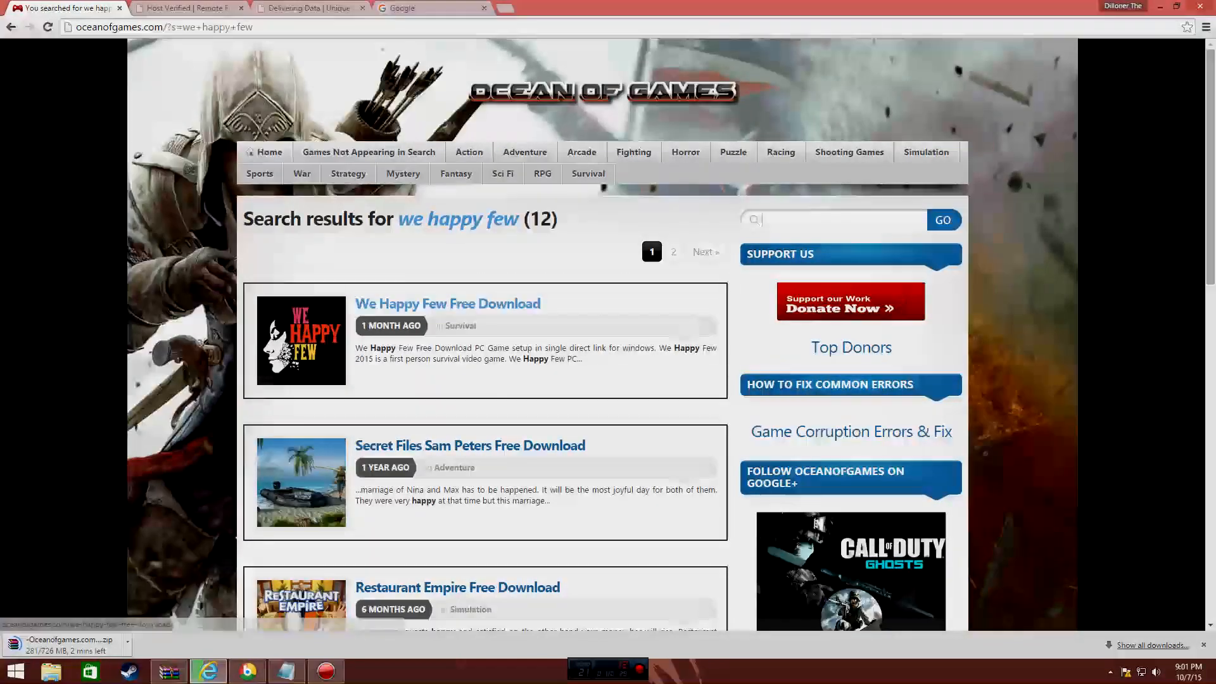
View the We Happy Few page's overview, requirements and downloads, then begin typing 'call of duty' in search
left_click(447, 304)
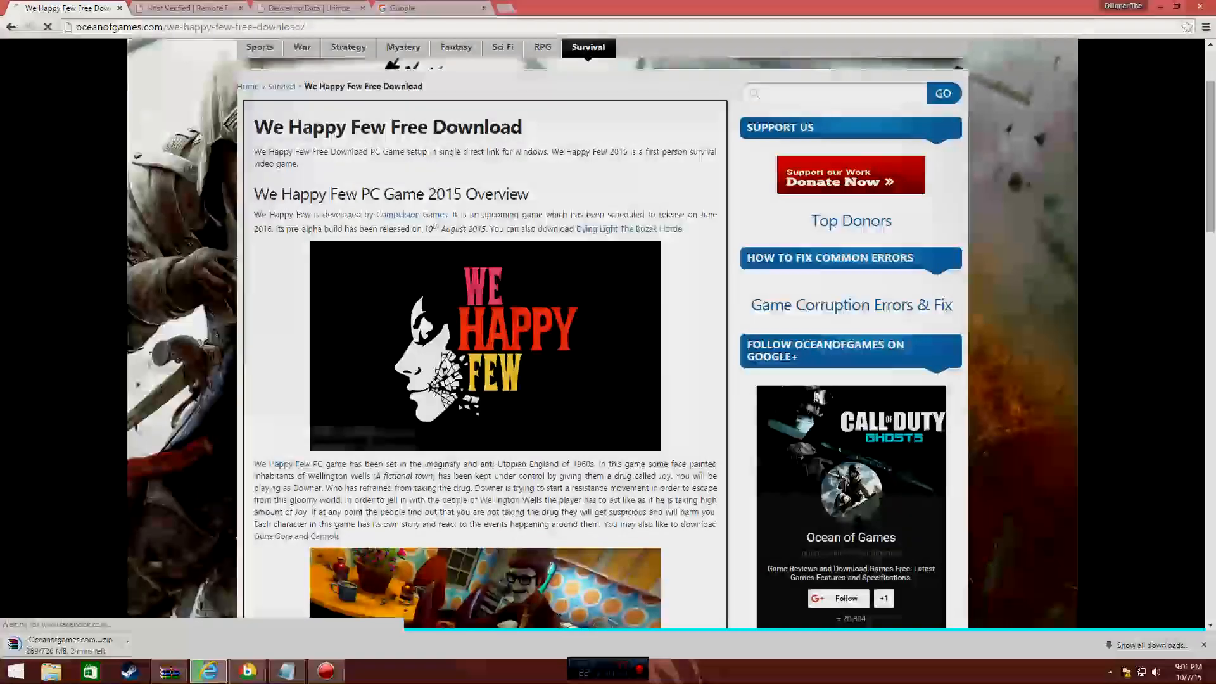
scroll("down", 3)
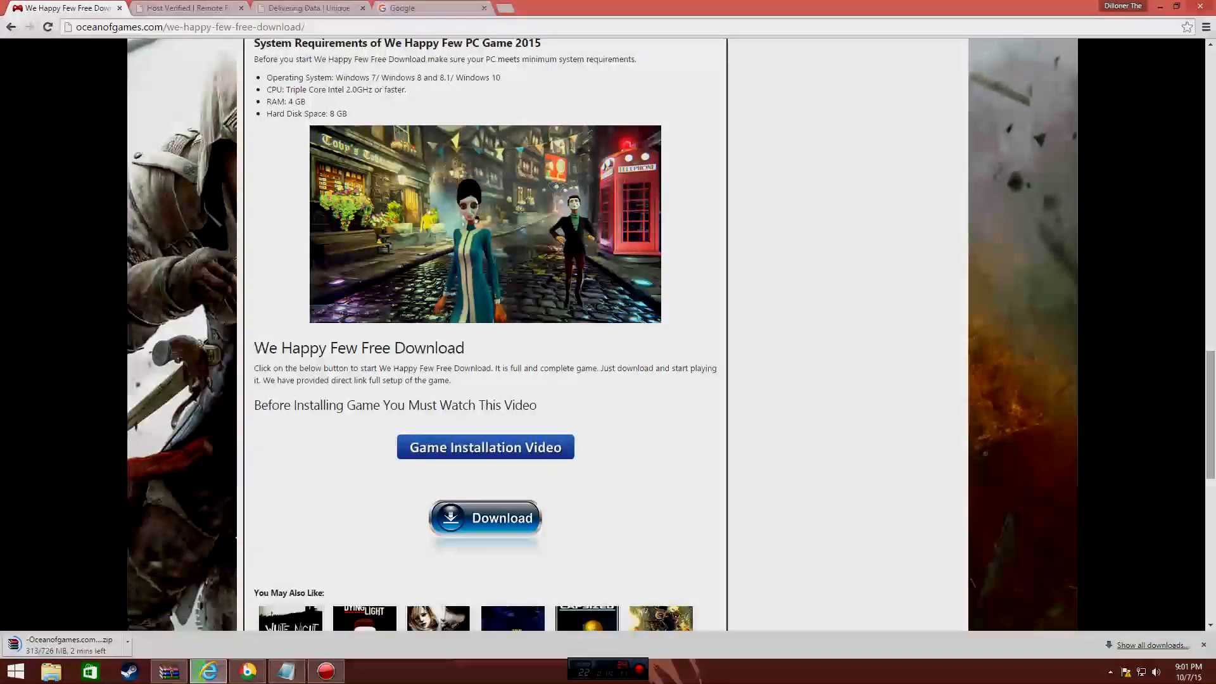
scroll("down", 3)
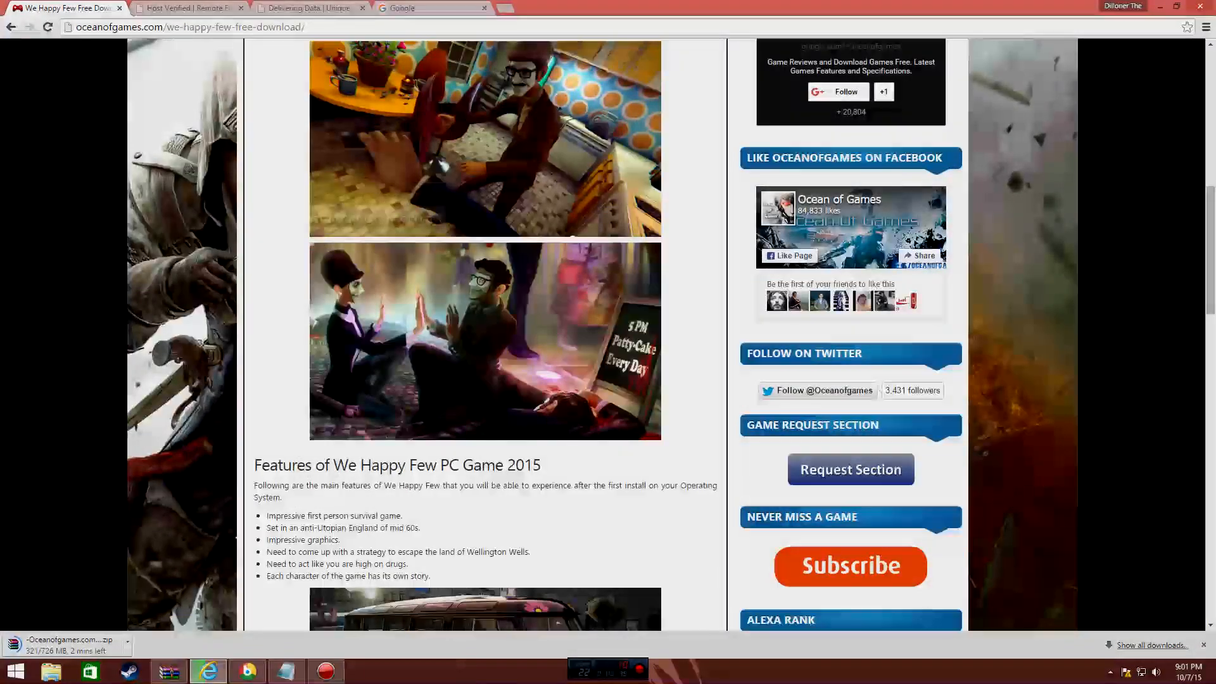
scroll("up", 3)
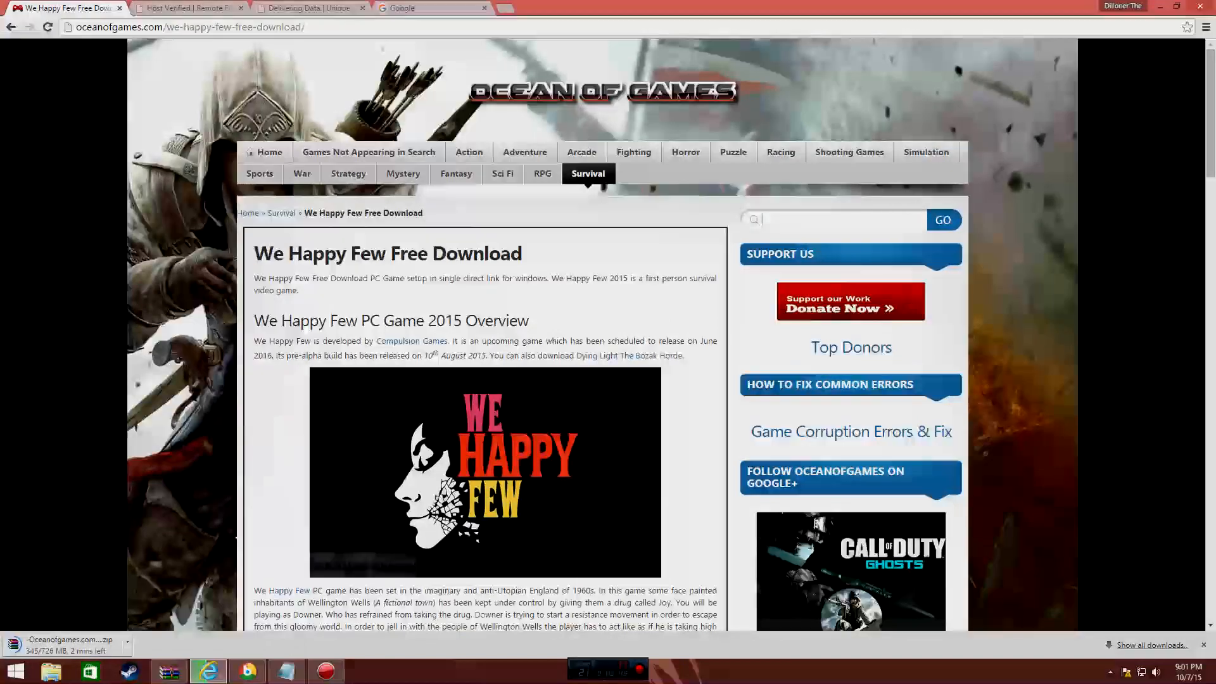
type("call of duty")
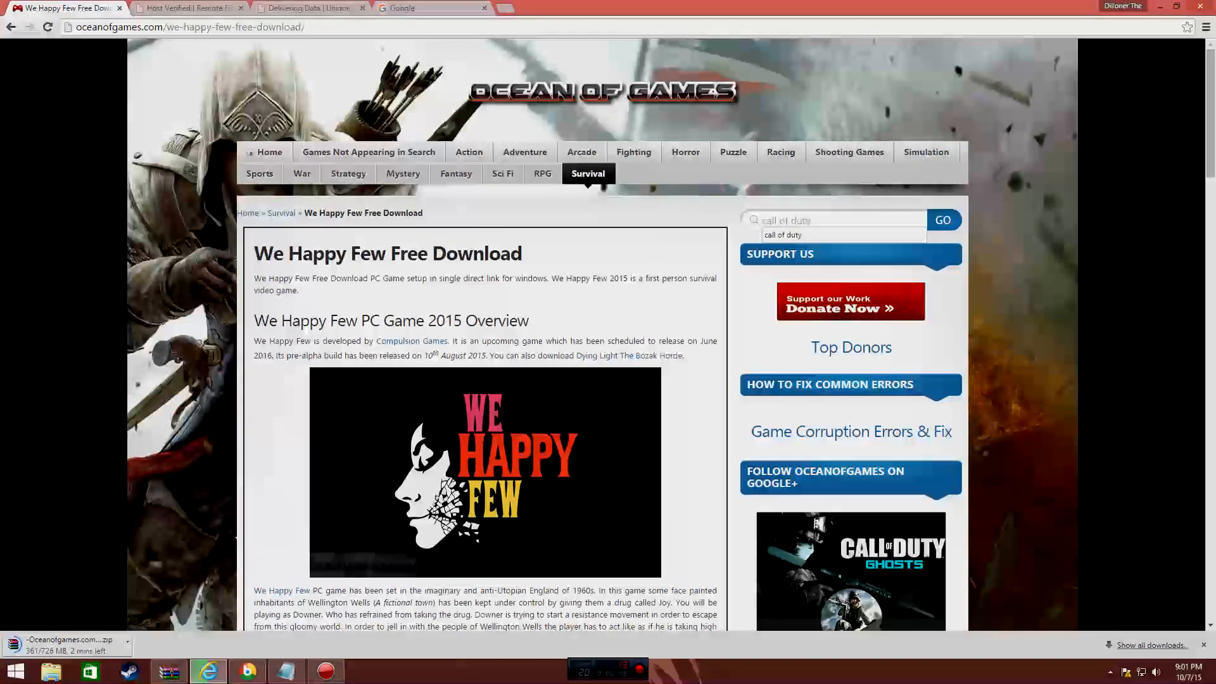
Run the 'call of duty' search and browse its 35 results led by Black Ops 2
left_click(942, 221)
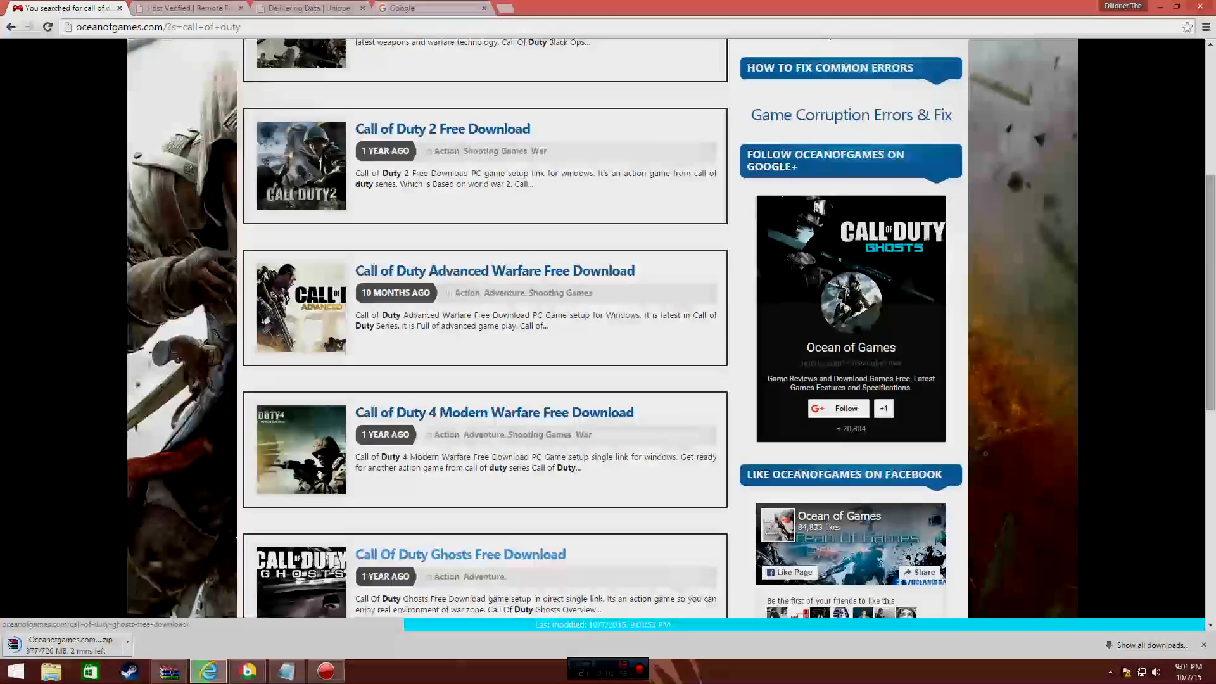
scroll("down", 3)
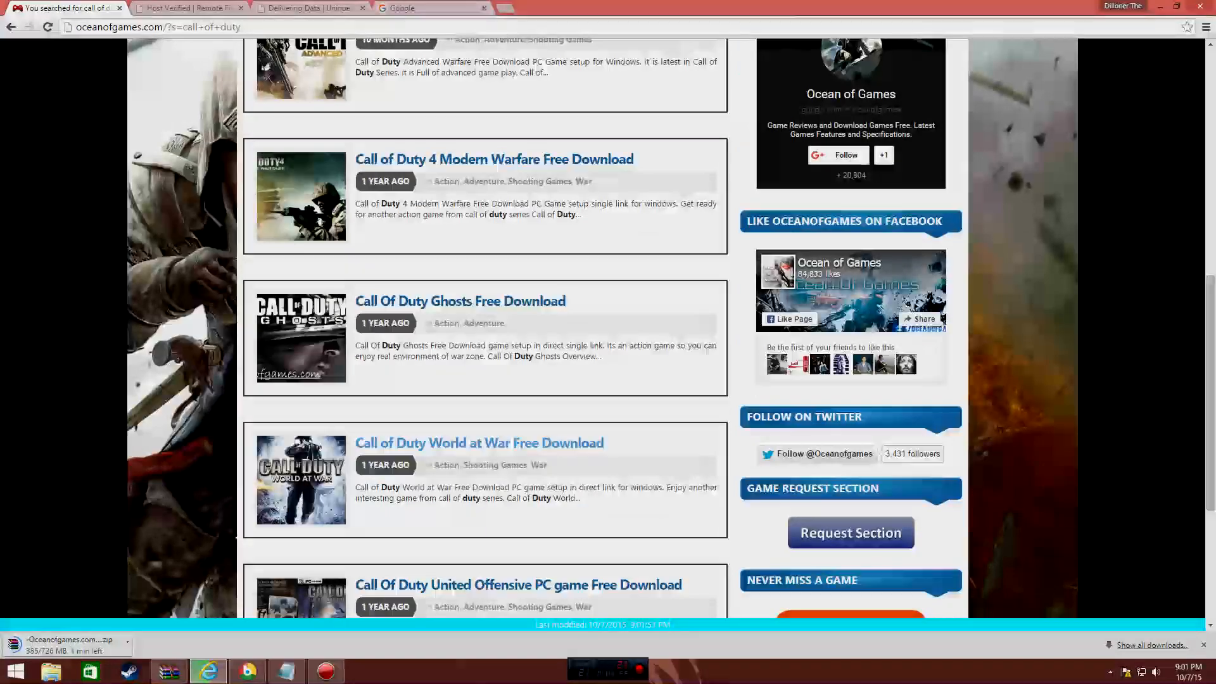
scroll("up", 3)
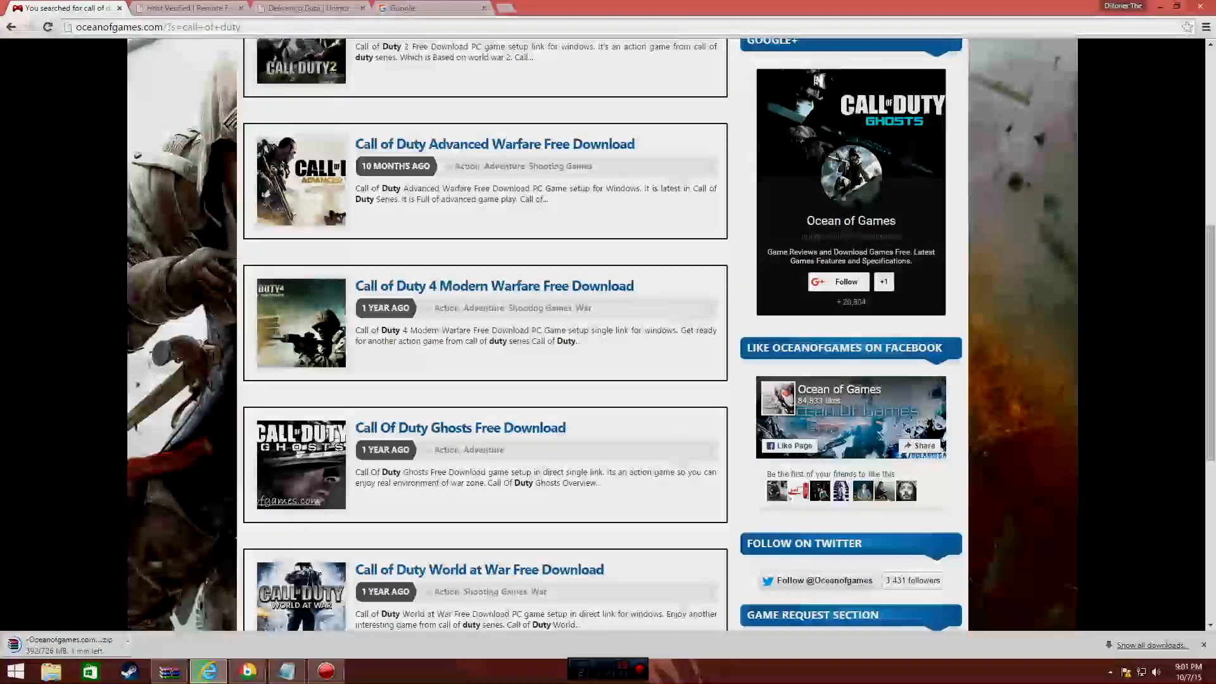
scroll("up", 3)
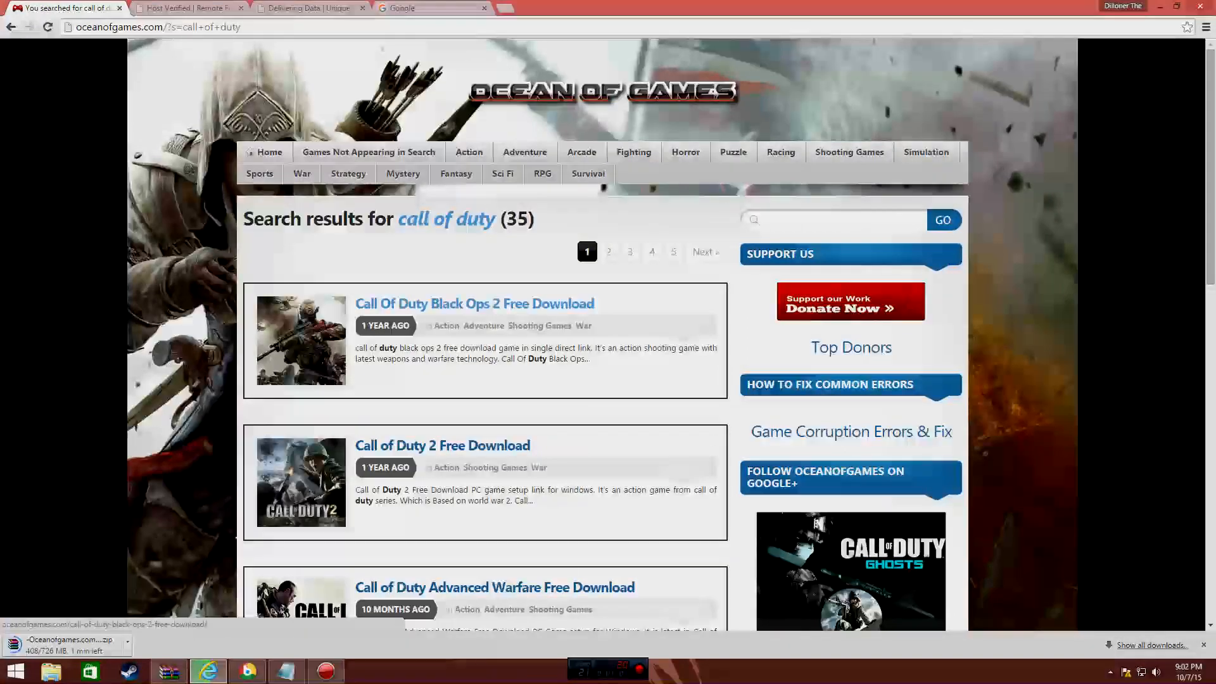
Read the Call Of Duty Black Ops 2 page's features and system requirements, then start typing 'battlefield' in search
left_click(475, 304)
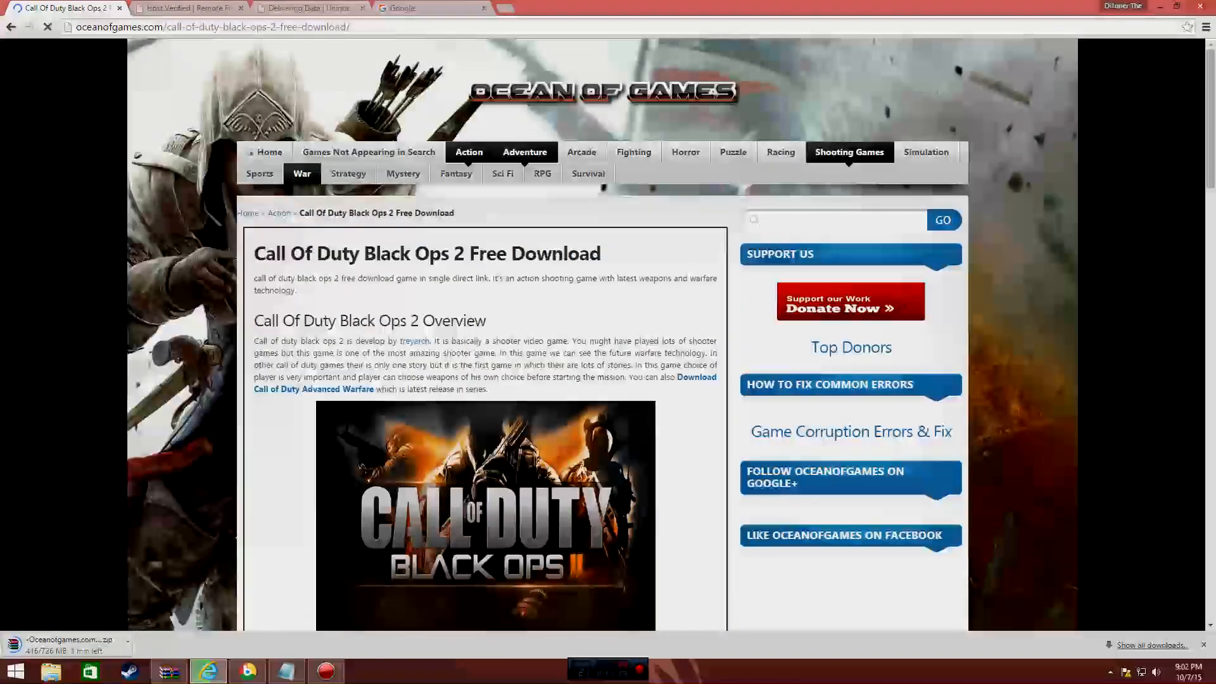
scroll("down", 3)
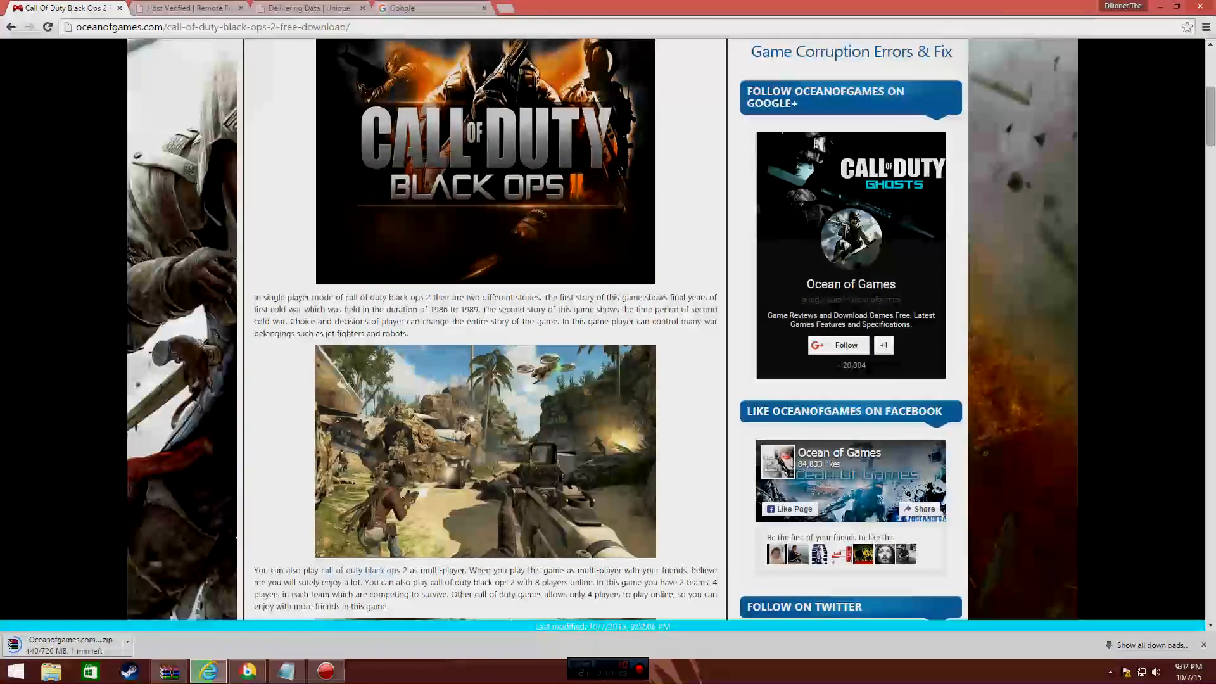
scroll("down", 3)
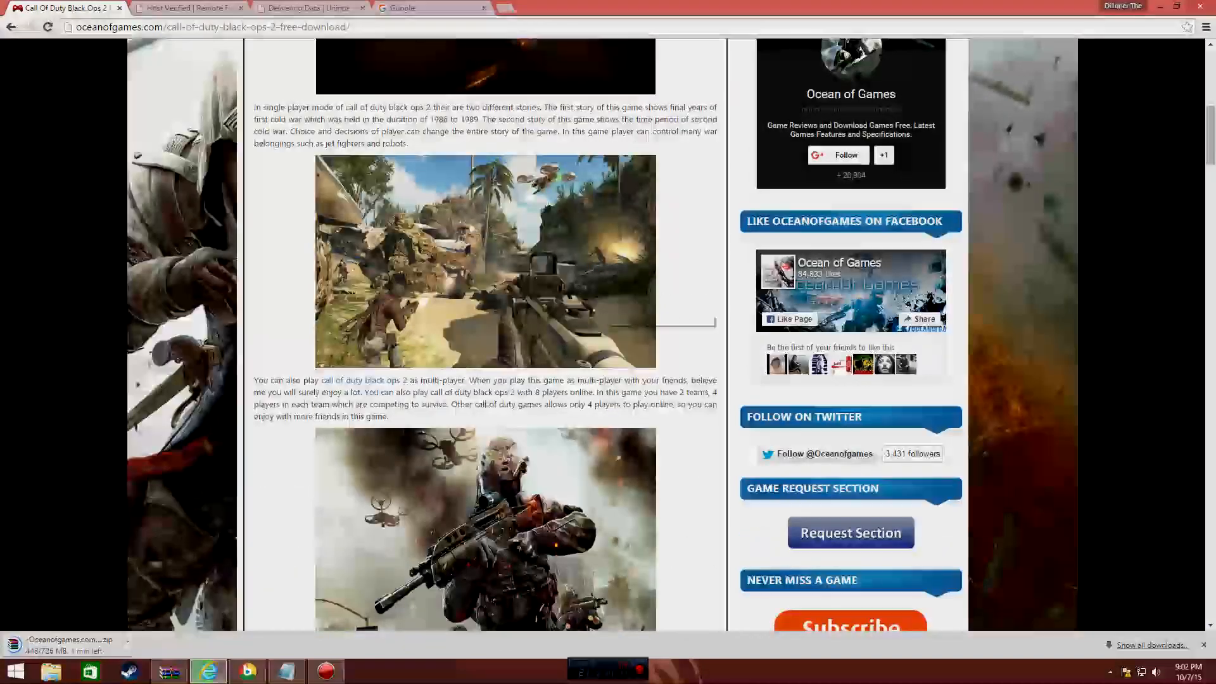
scroll("down", 3)
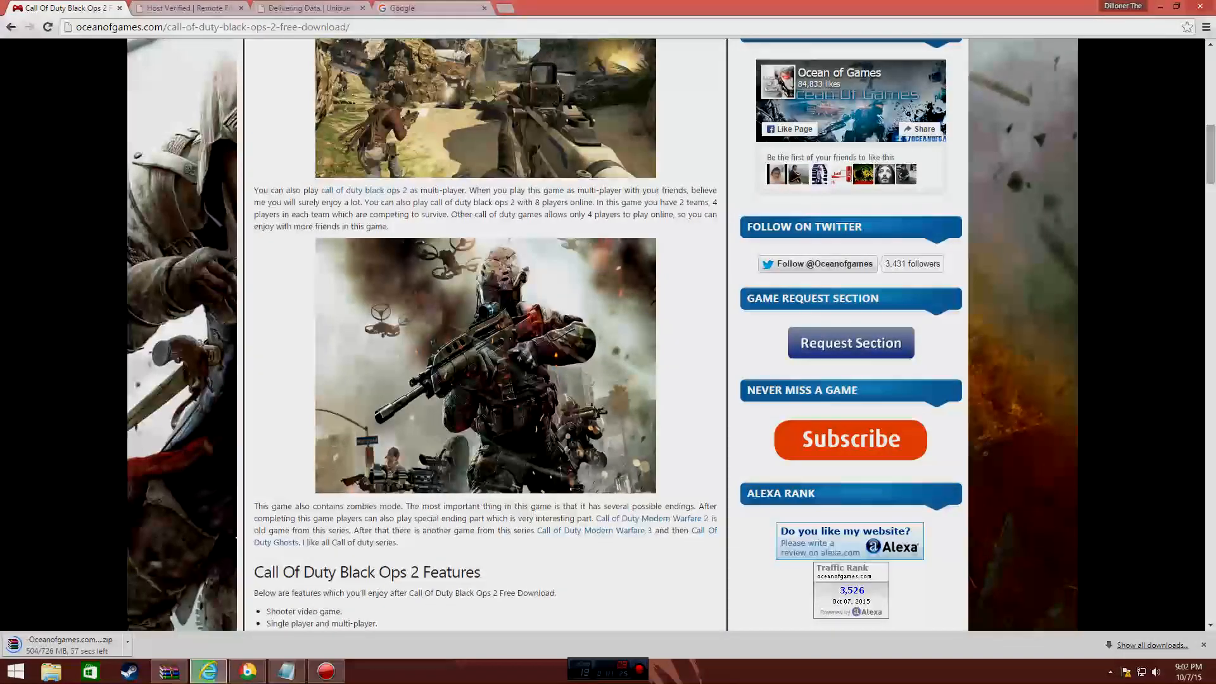
scroll("down", 3)
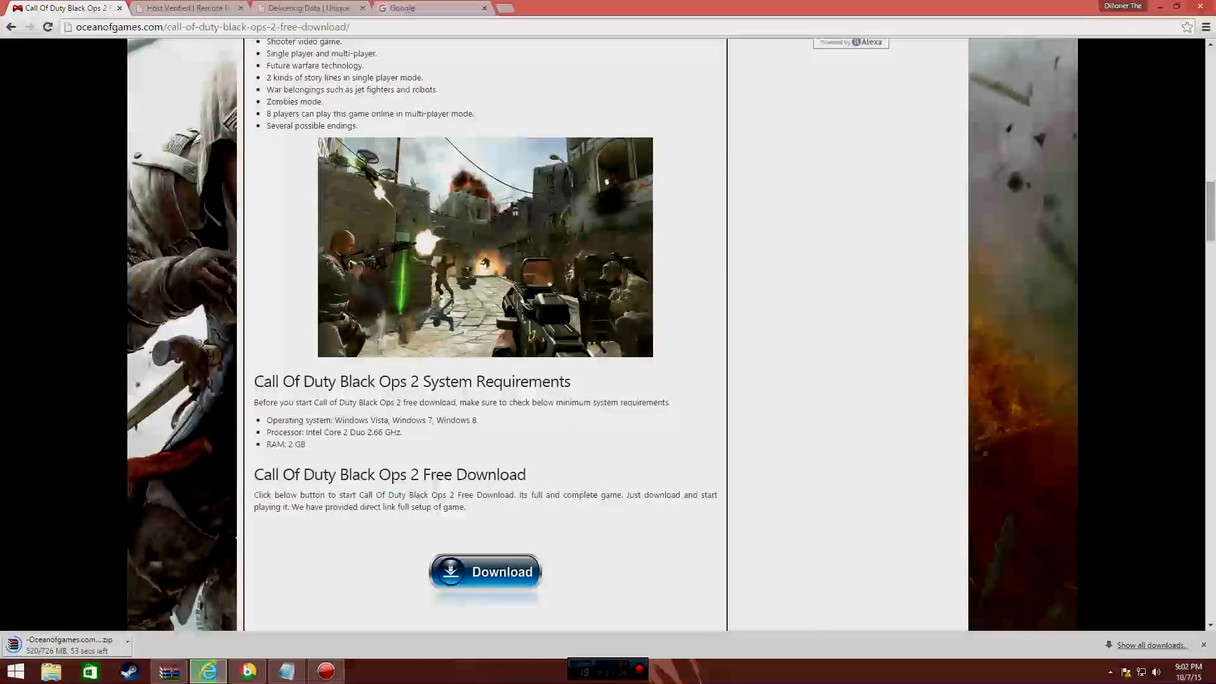
scroll("down", 3)
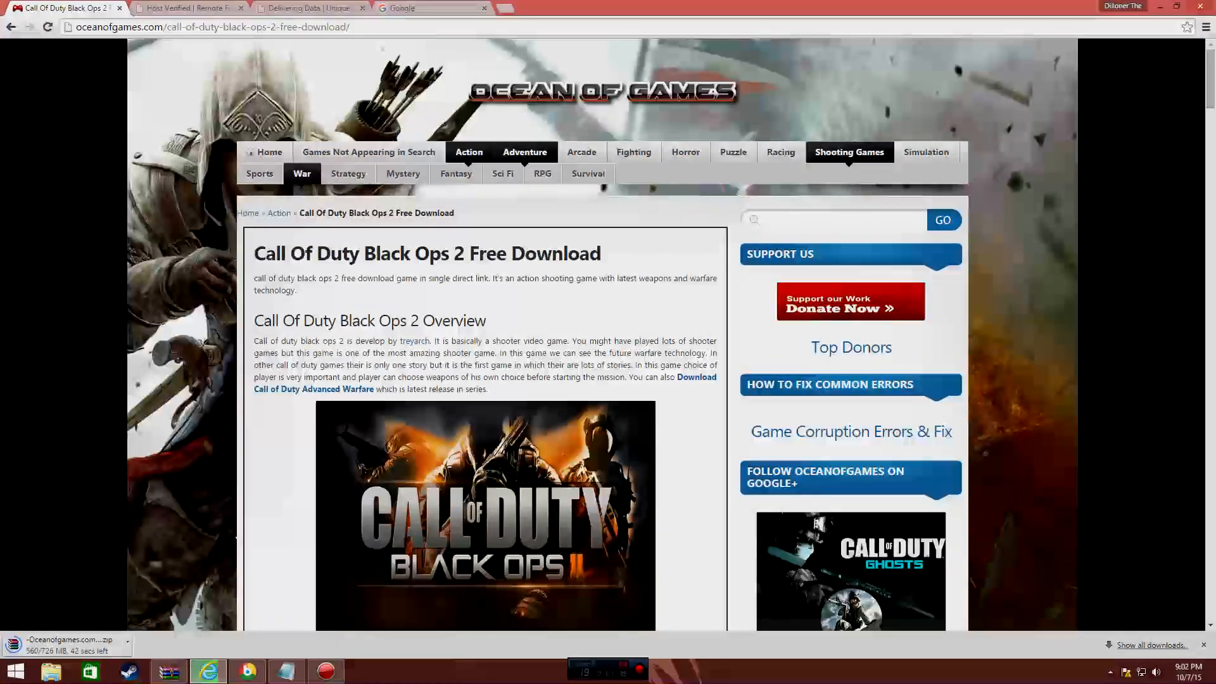
type("battlefield")
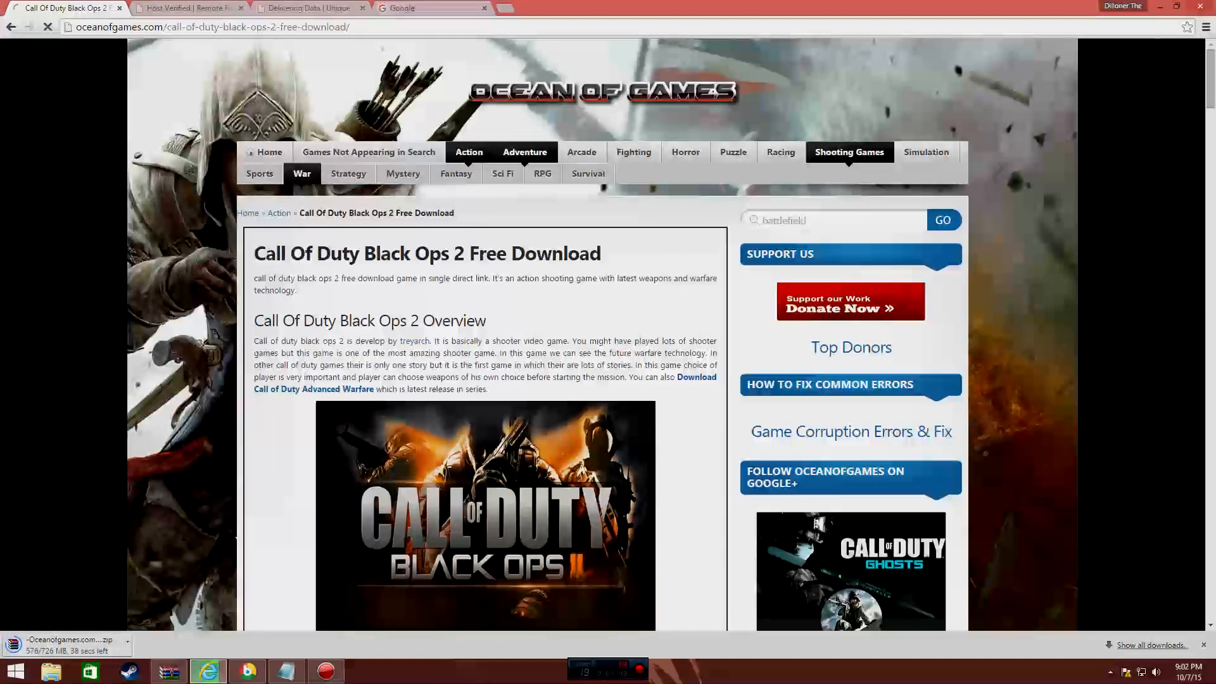
left_click(943, 220)
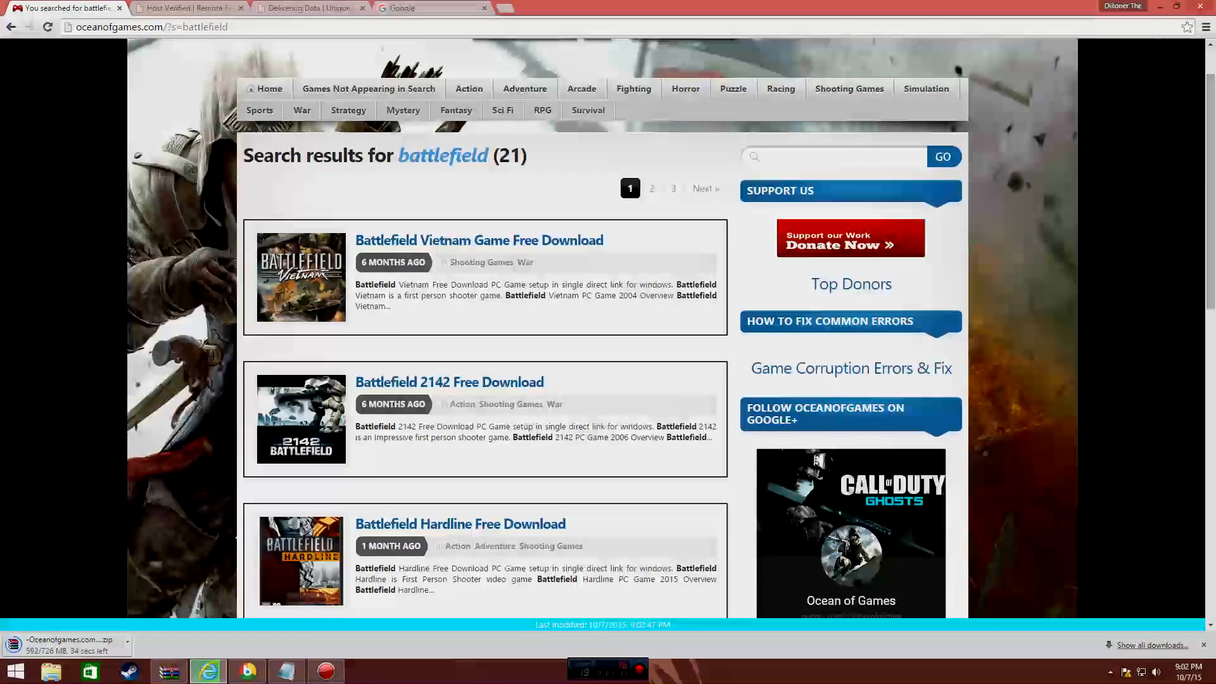
scroll("down", 3)
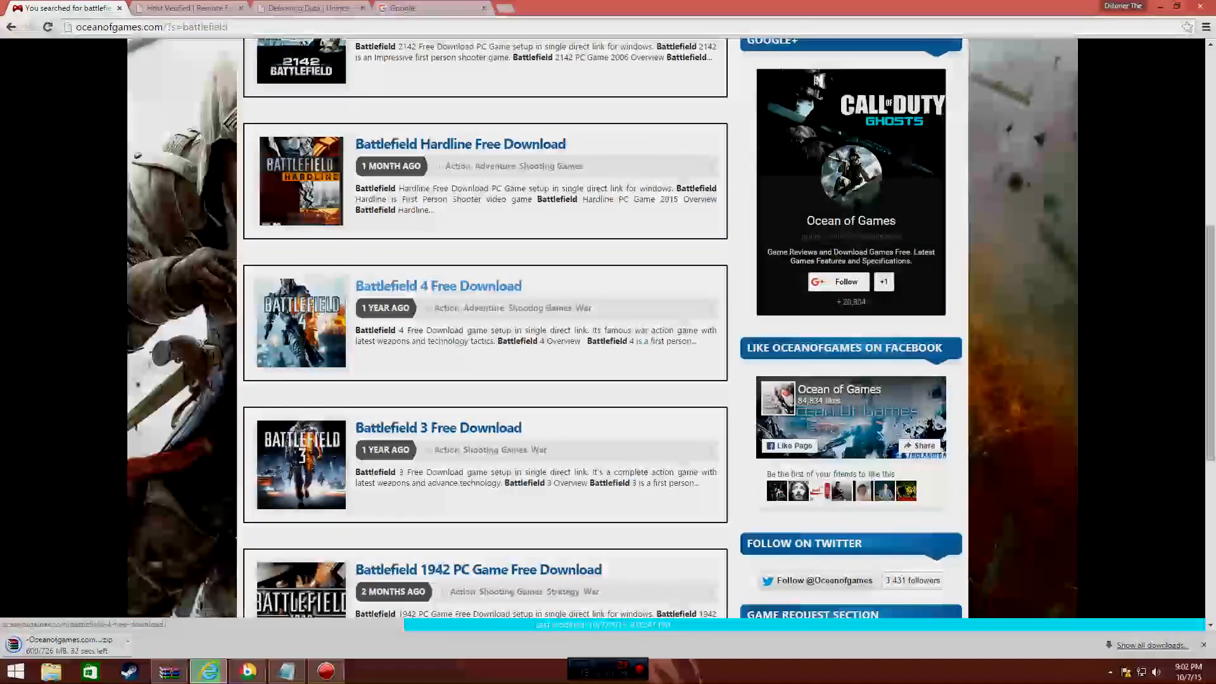
scroll("down", 3)
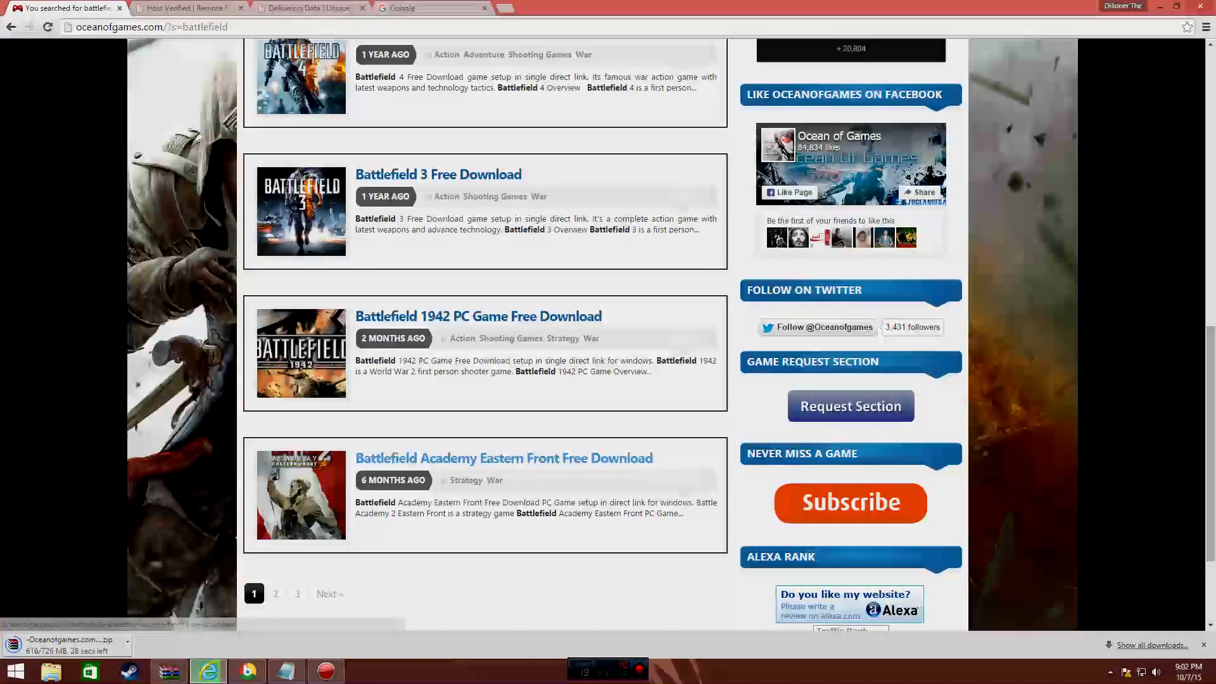
scroll("up", 3)
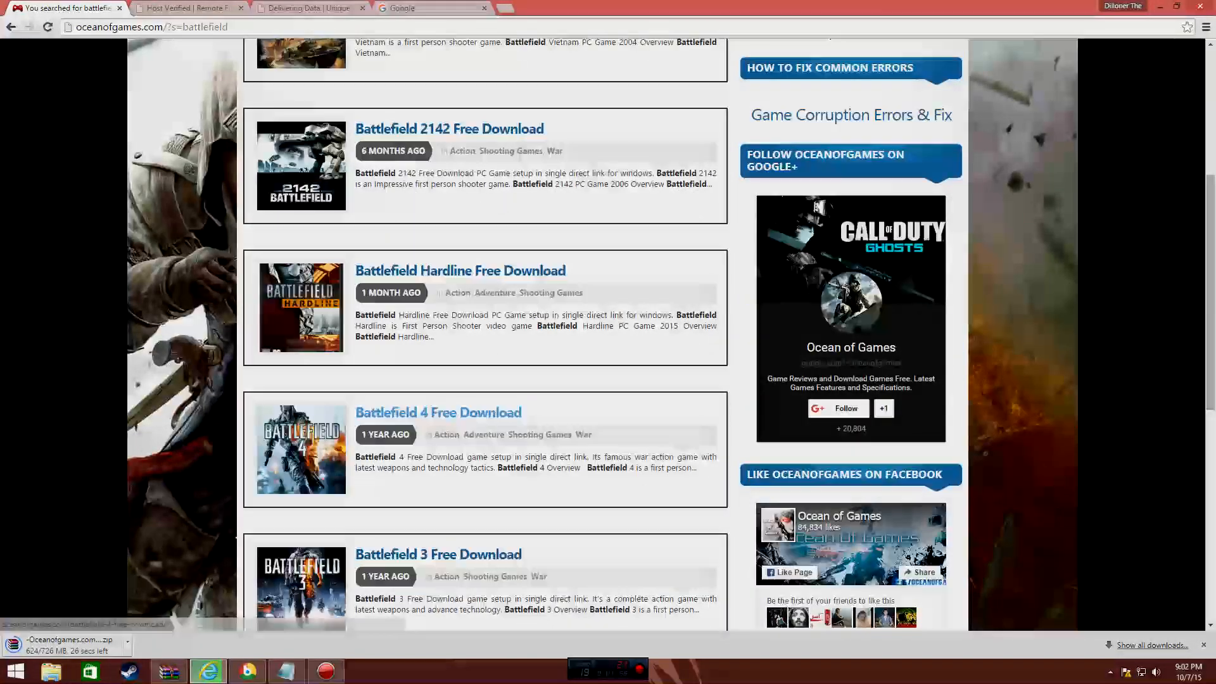
scroll("up", 3)
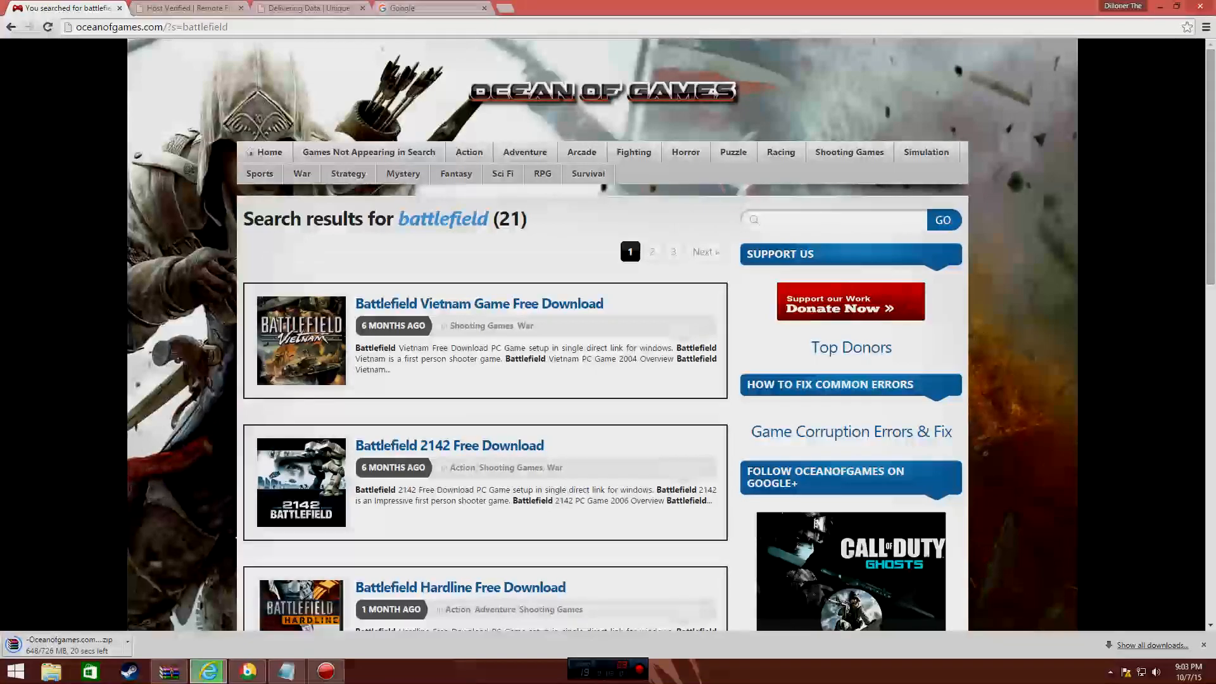
scroll("down", 3)
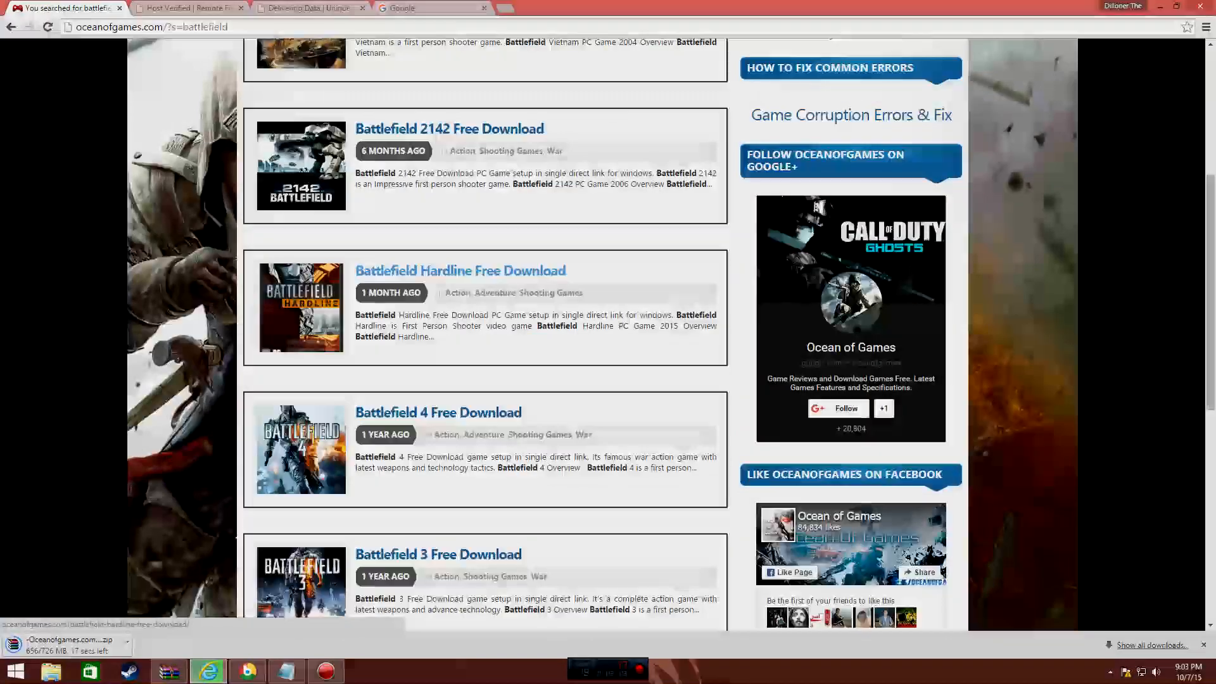
Read the Battlefield Hardline page down to its download section
left_click(461, 270)
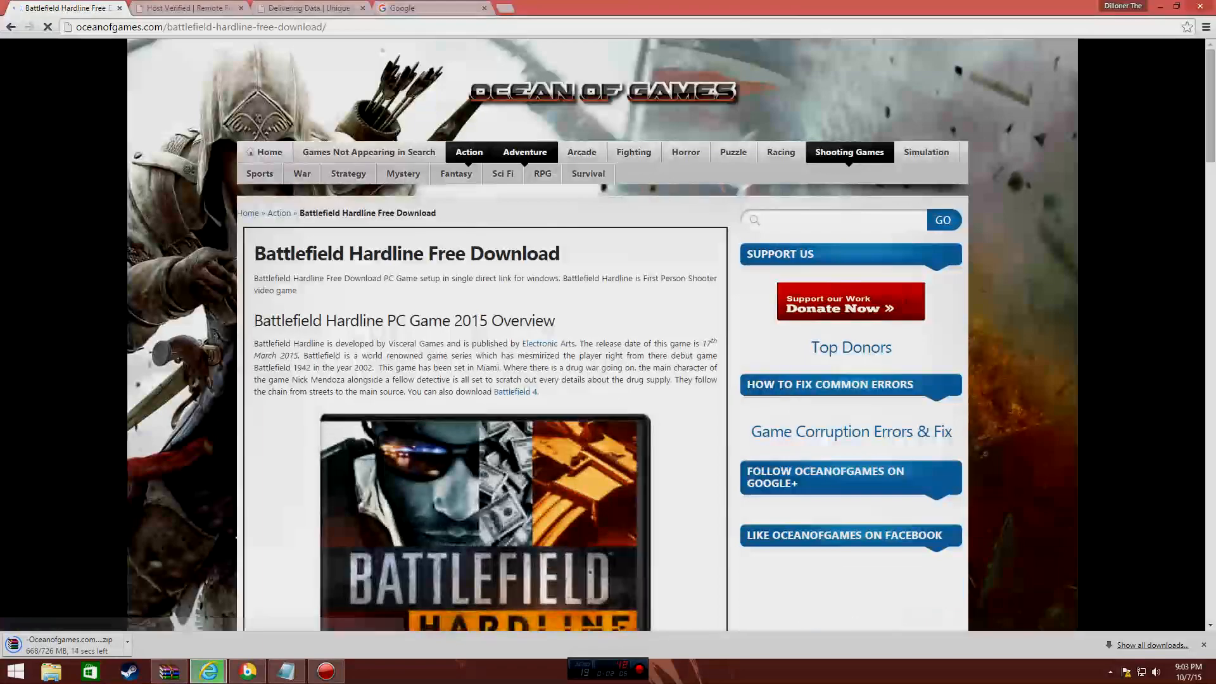
scroll("down", 3)
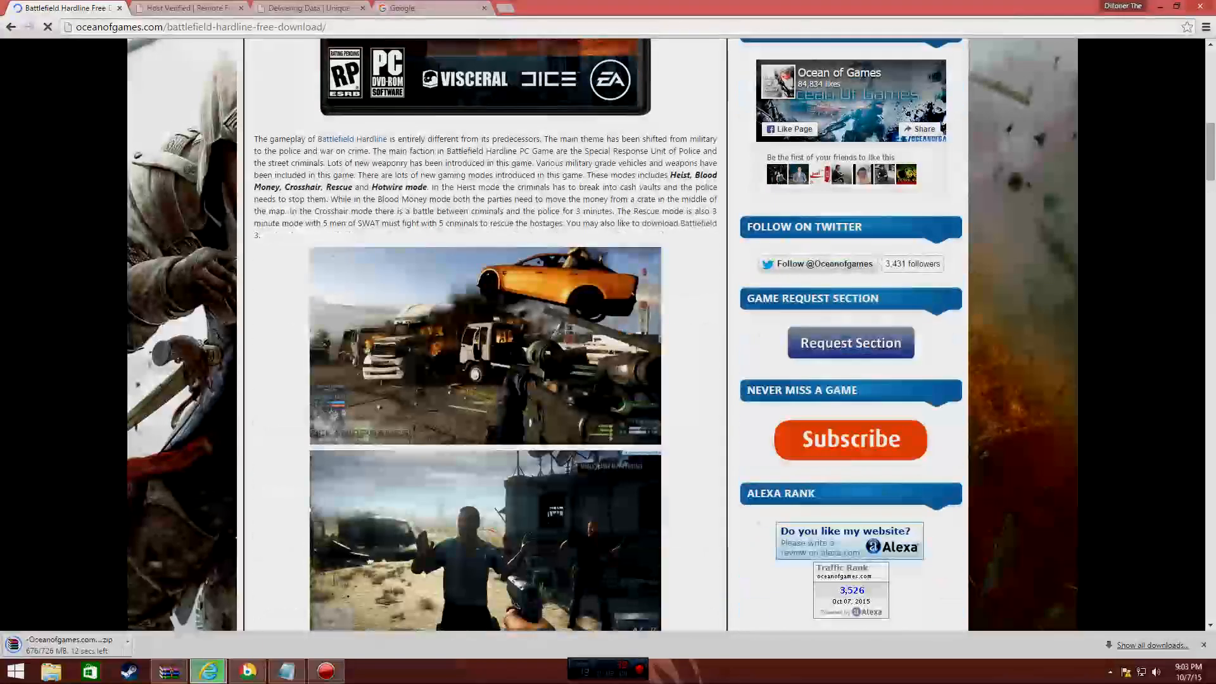
scroll("down", 3)
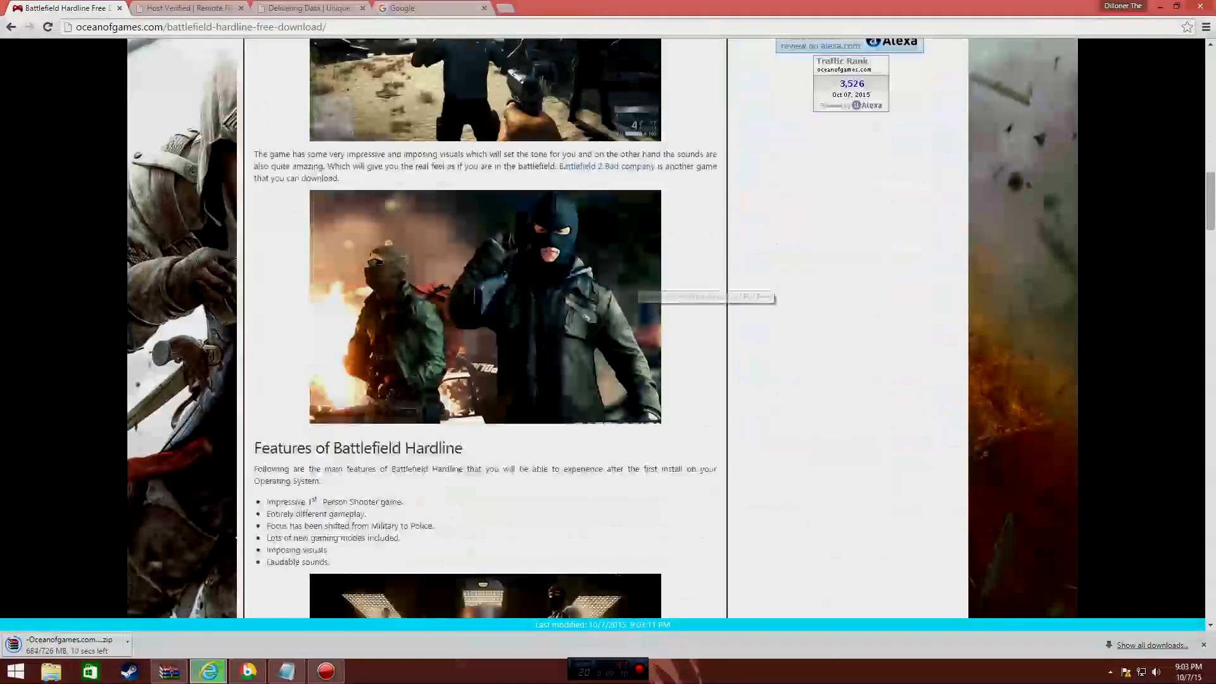
scroll("down", 3)
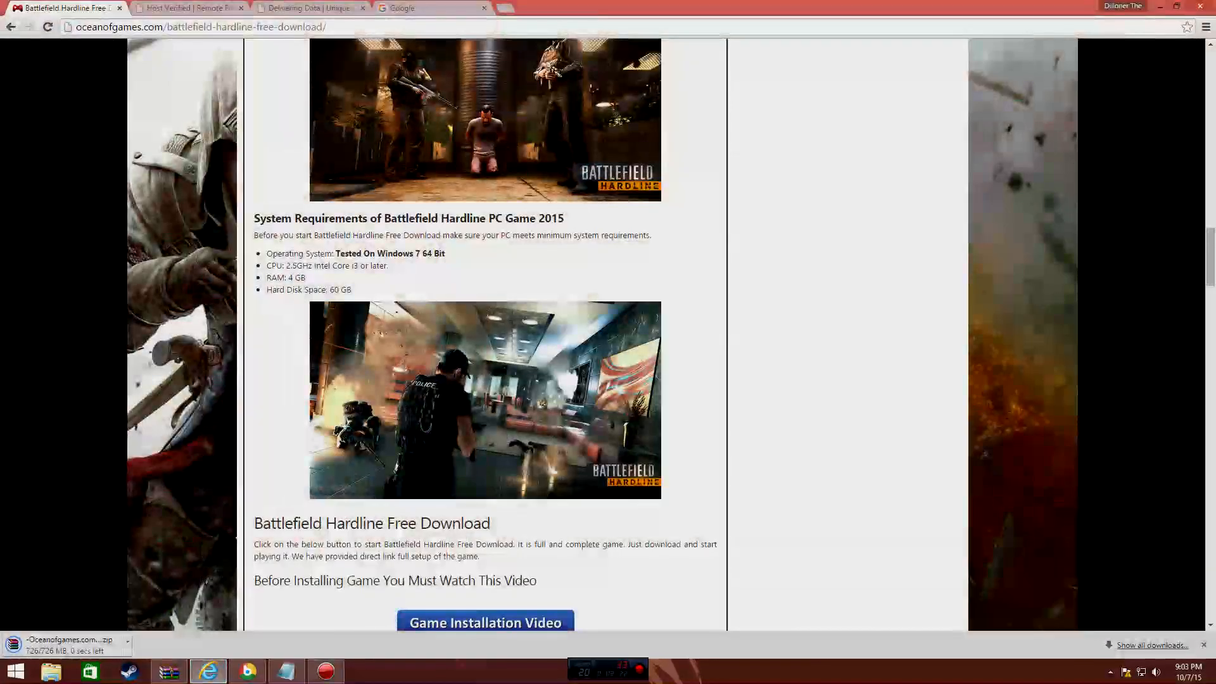
scroll("down", 3)
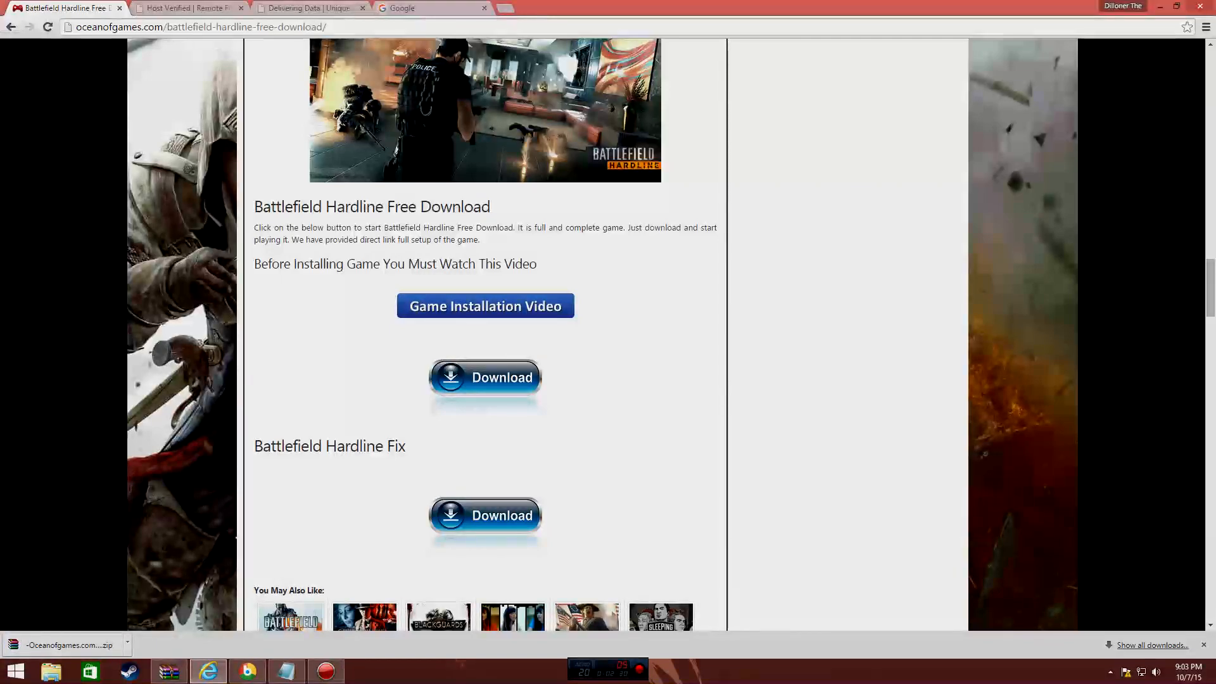
scroll("down", 3)
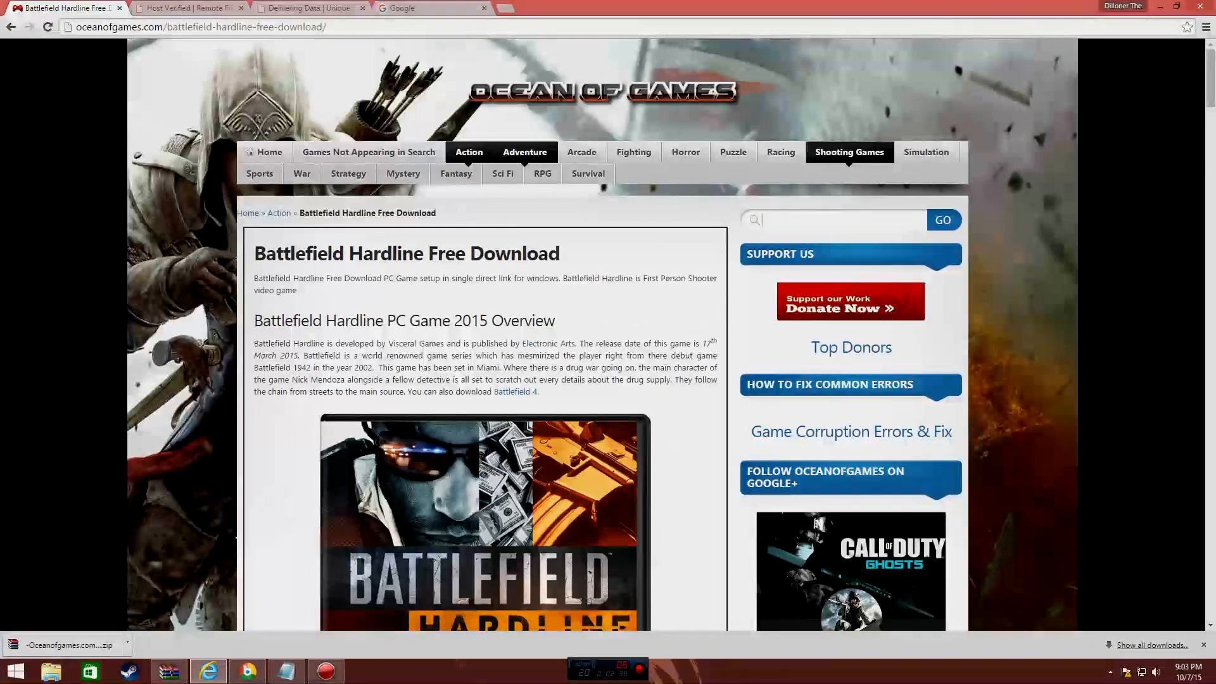
Search for 'battlefield' again and go to page 2 of the 21 results
type("battlefl")
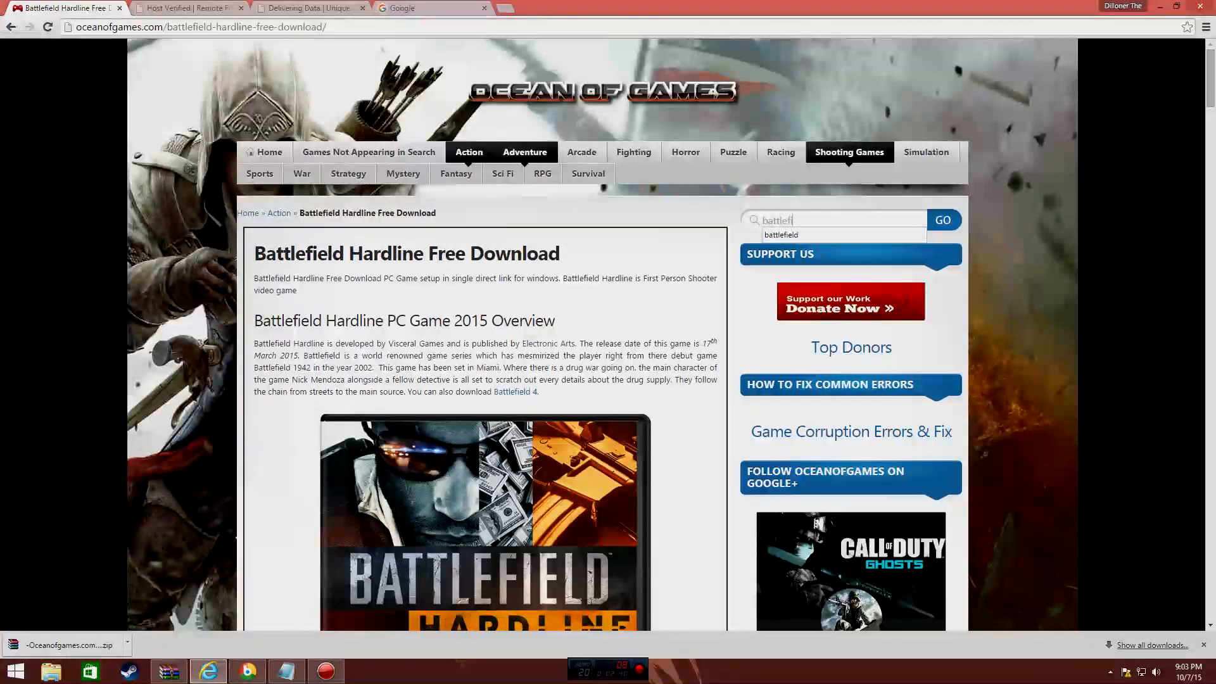
left_click(942, 221)
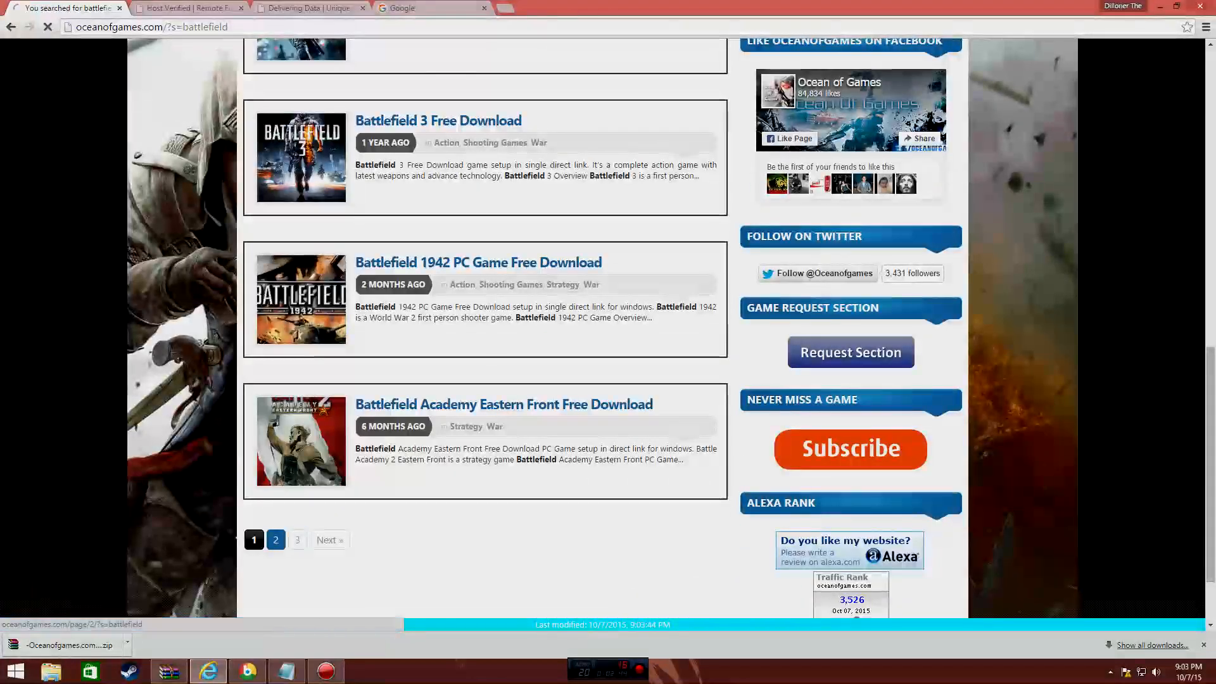
left_click(276, 539)
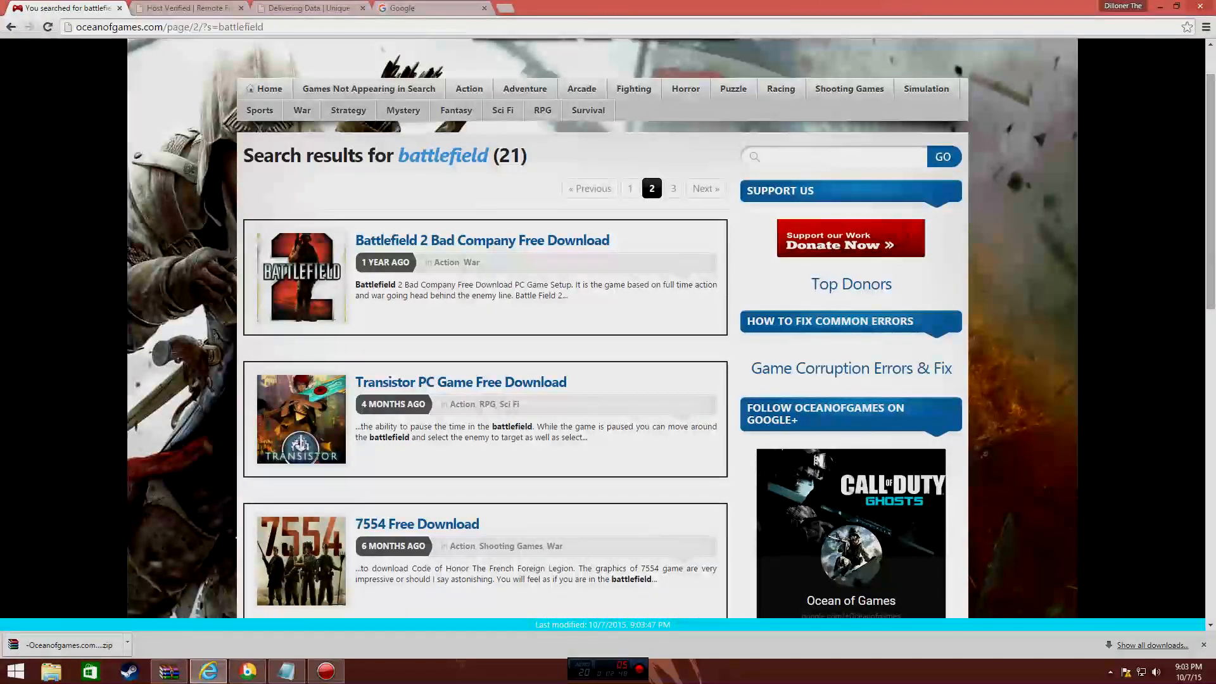
mouse_move(481, 240)
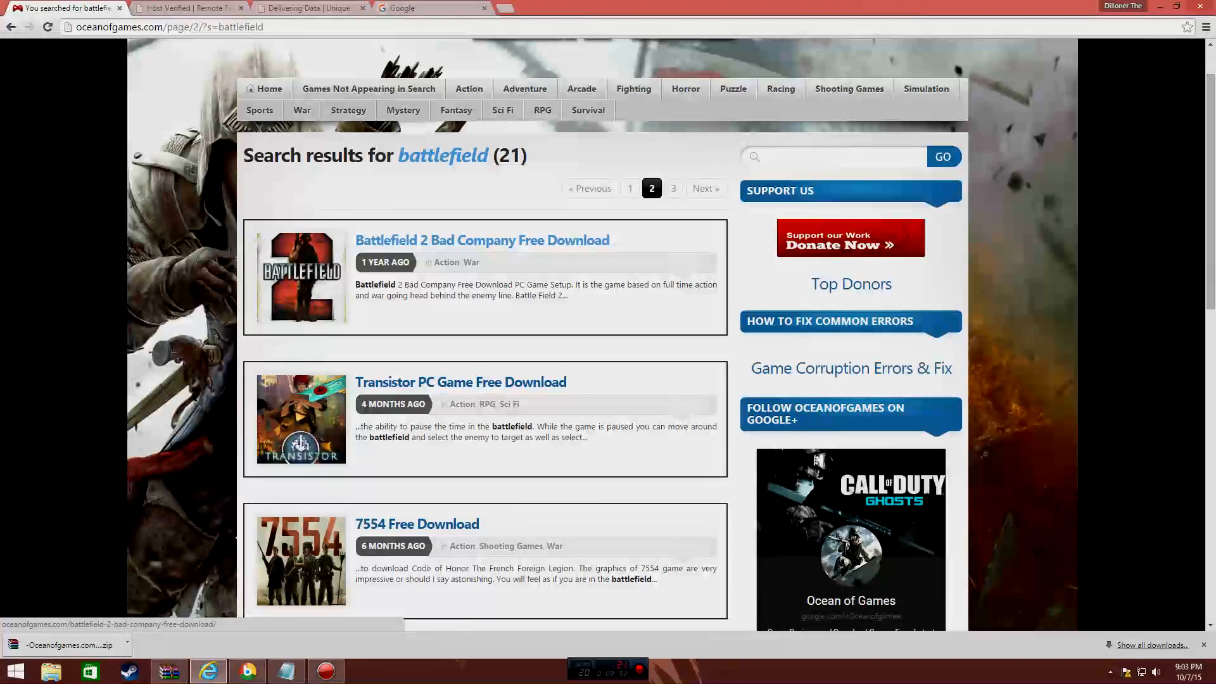
Browse page 2 to its end, through Close Combat Gateway to Caen
scroll("down", 3)
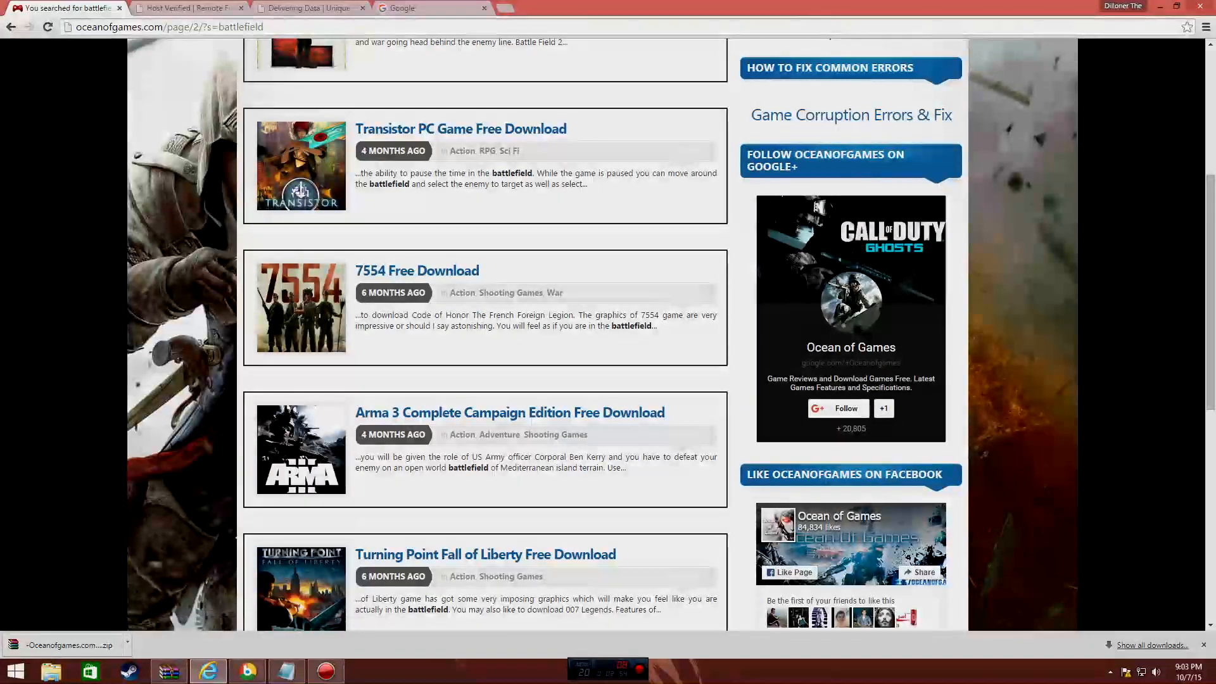
scroll("down", 3)
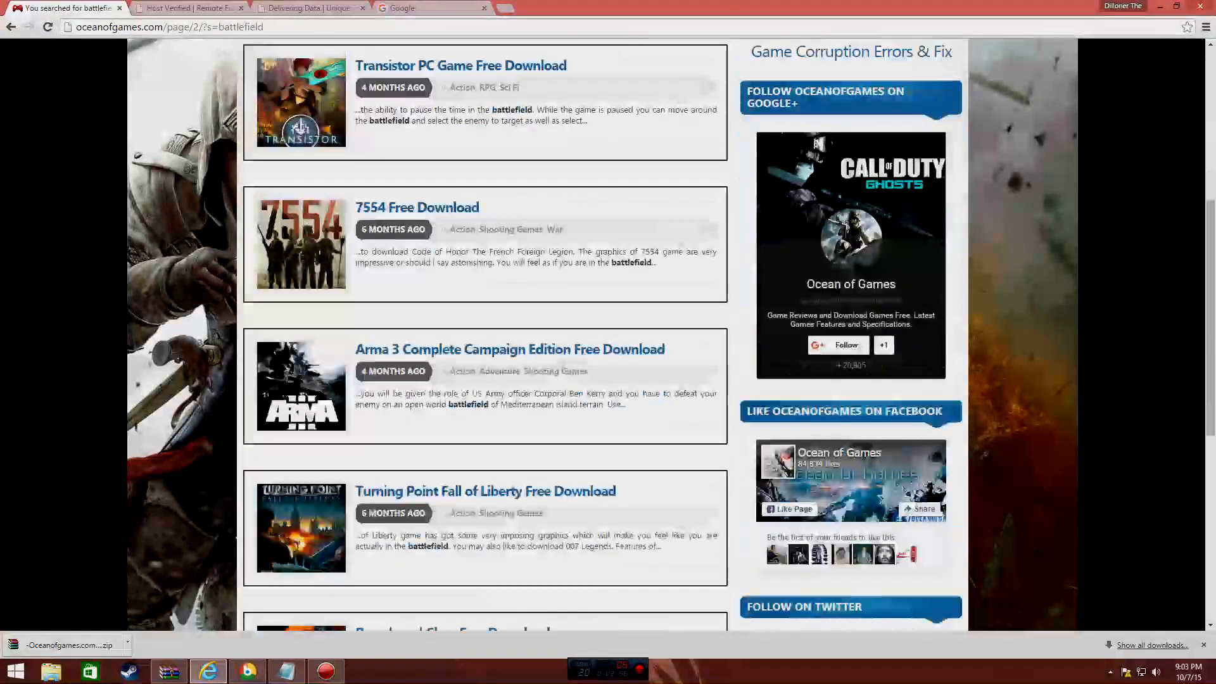
scroll("down", 3)
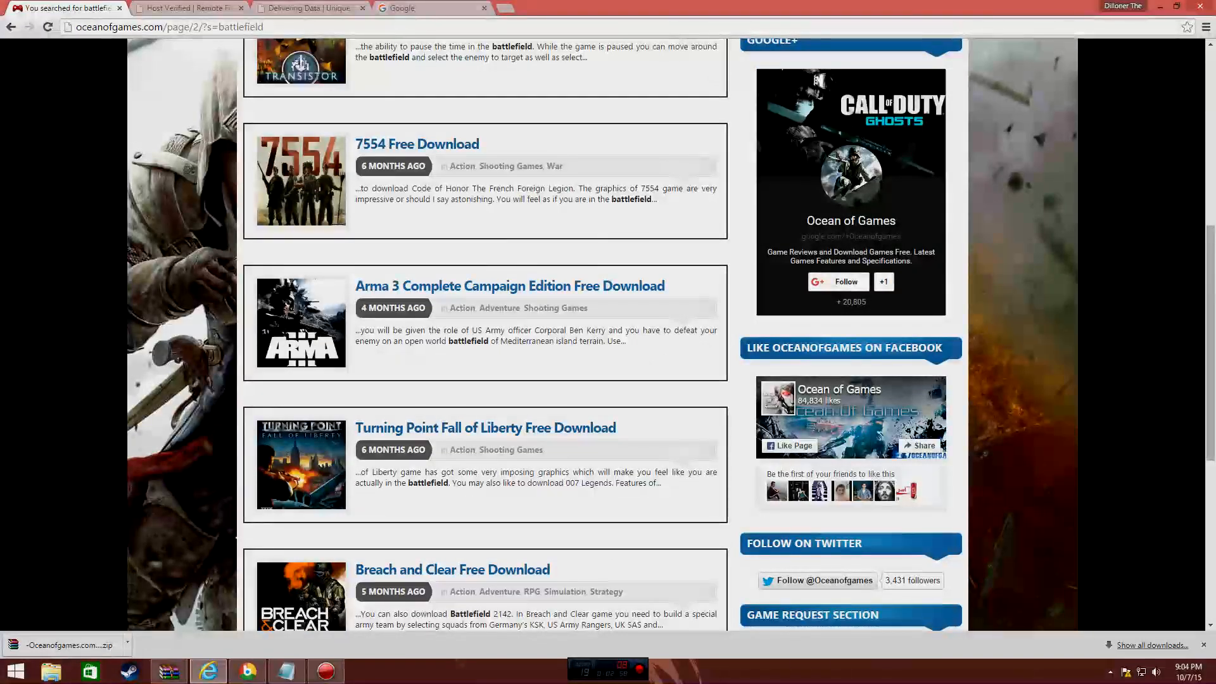
scroll("down", 3)
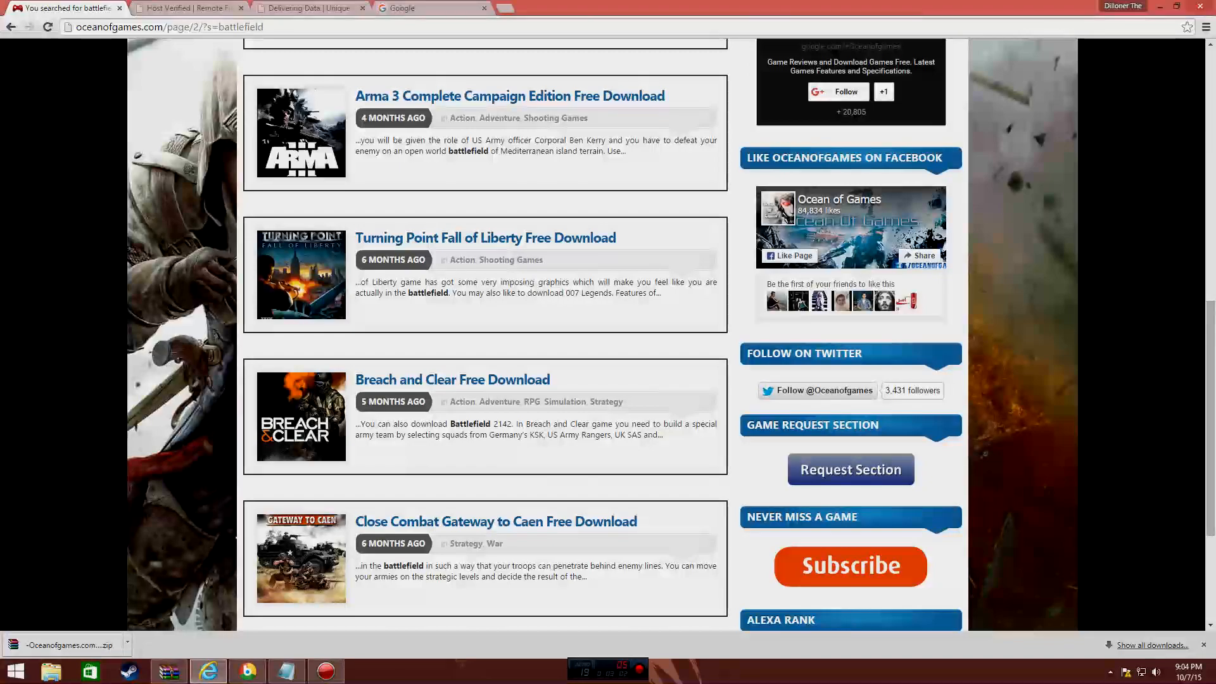
scroll("down", 3)
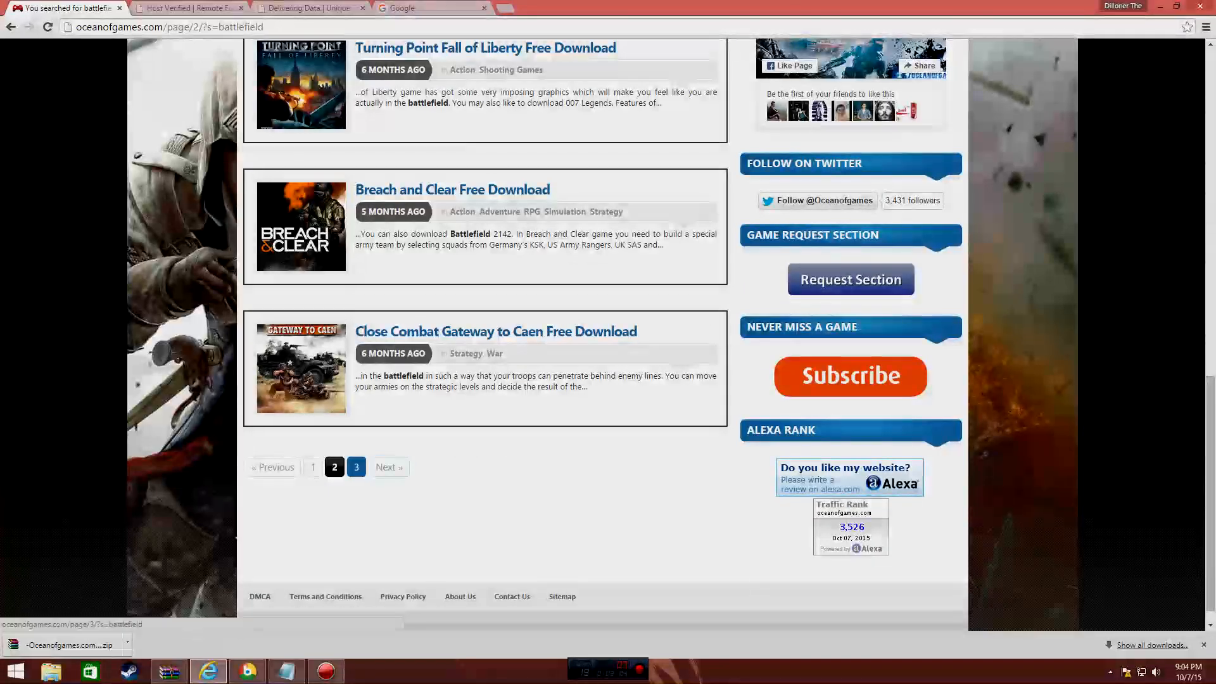
Show page 3 of the battlefield results, Vector Thrust through Metal Gear Solid V
left_click(356, 466)
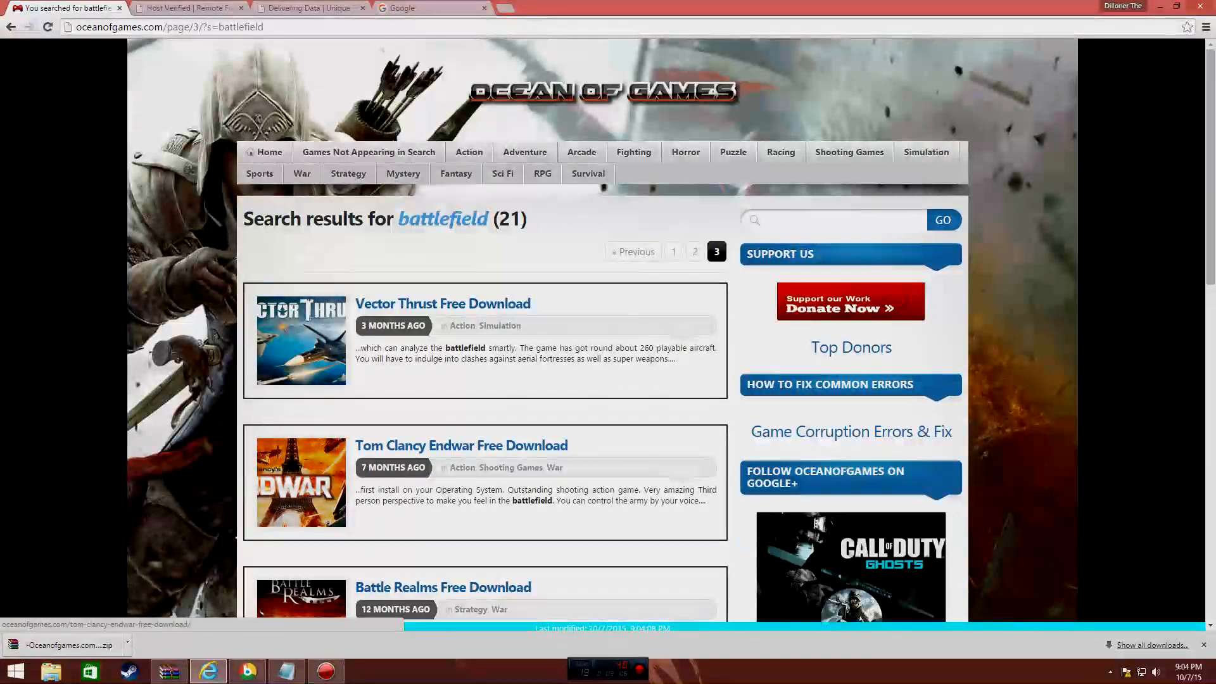
scroll("down", 3)
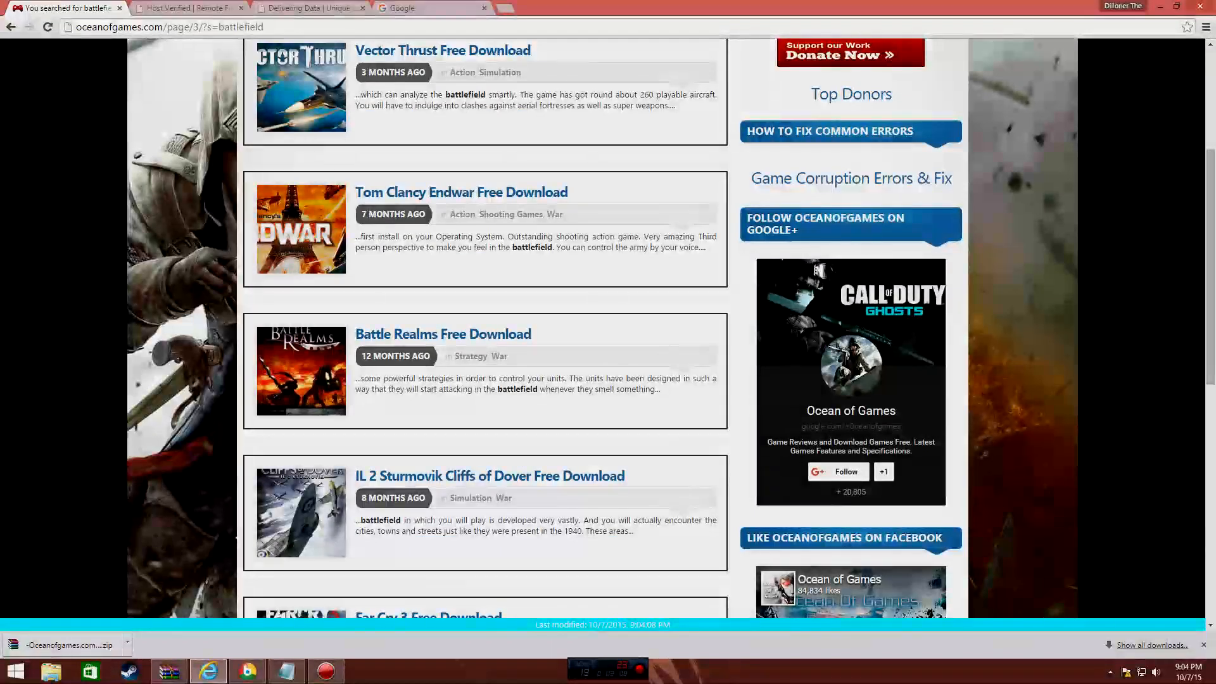
scroll("down", 3)
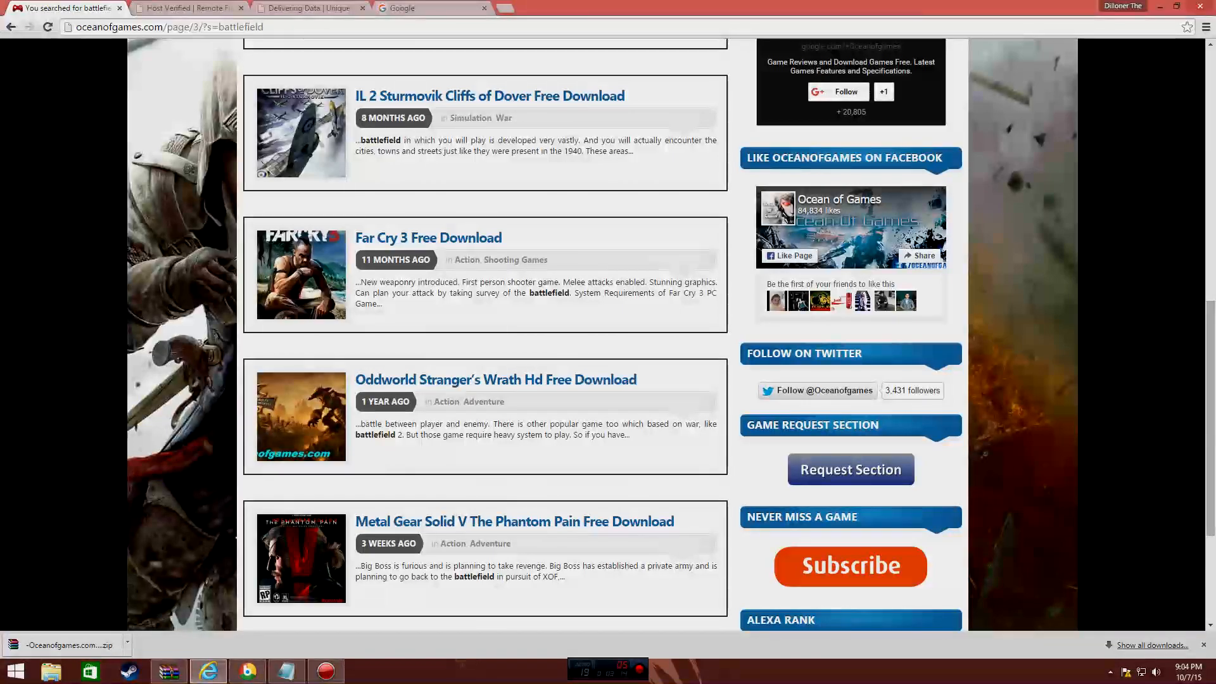
scroll("down", 3)
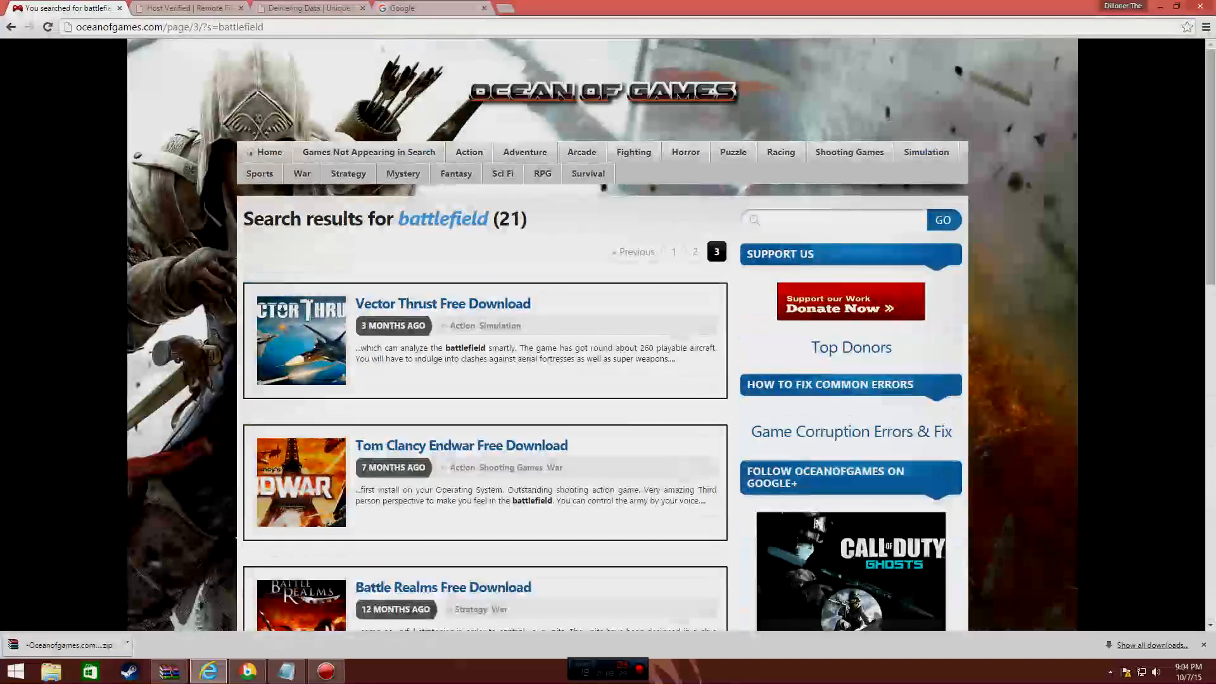
mouse_move(685, 152)
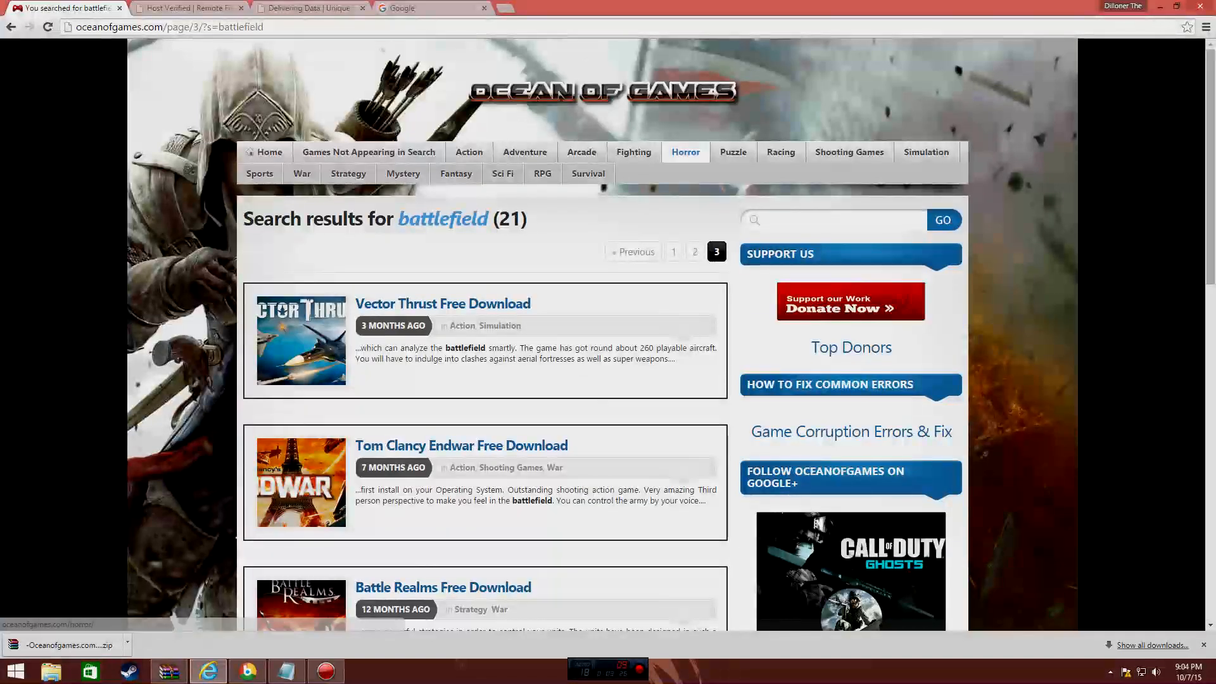